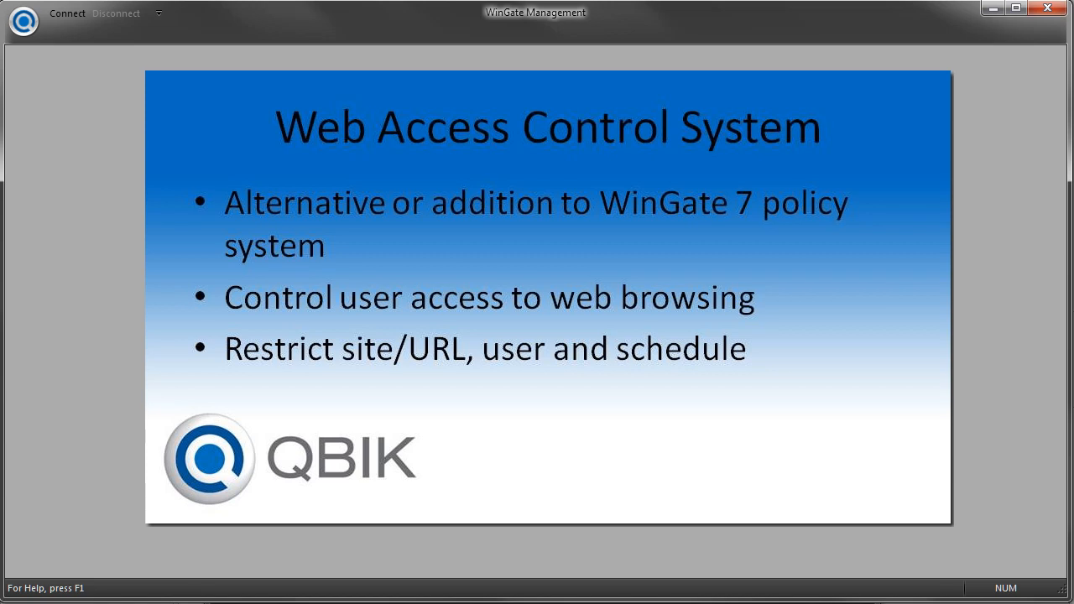
# - Connect the management console to the WinGate server on localhost
pyautogui.click(67, 14)
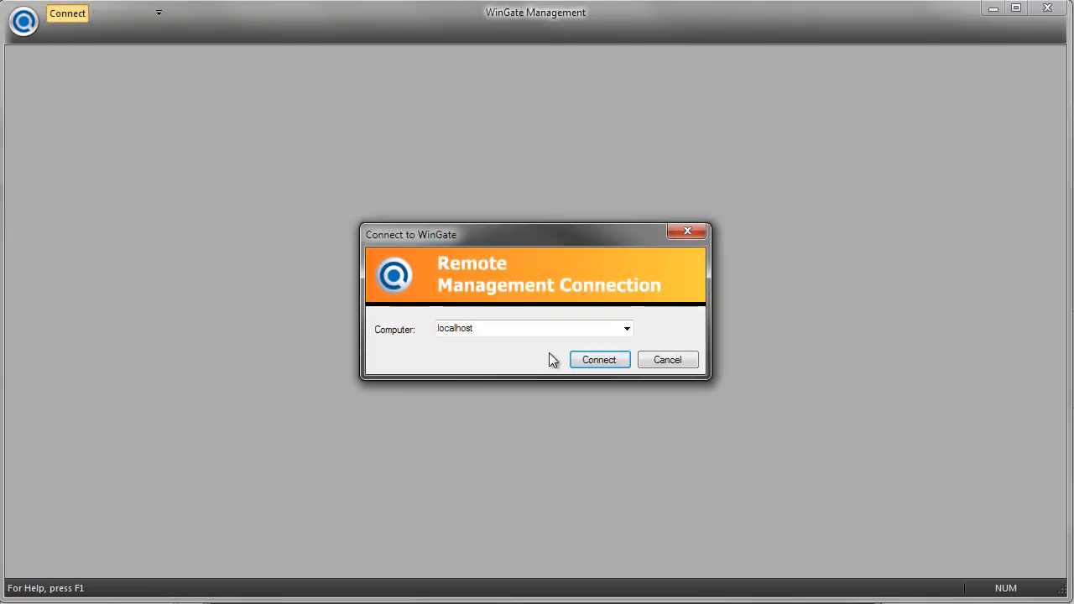
pyautogui.click(599, 359)
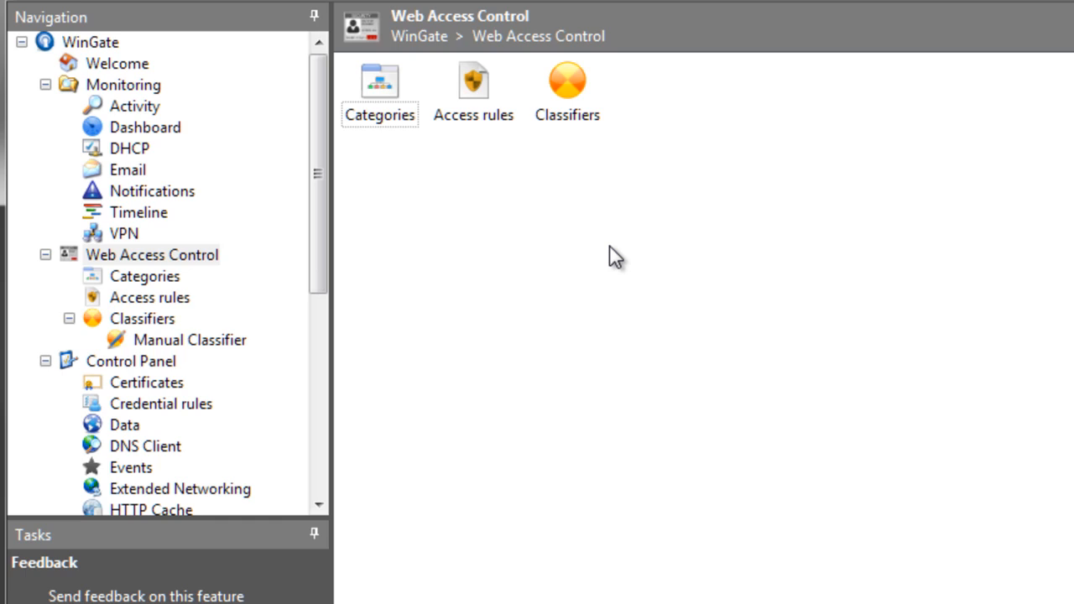
pyautogui.moveTo(569, 84)
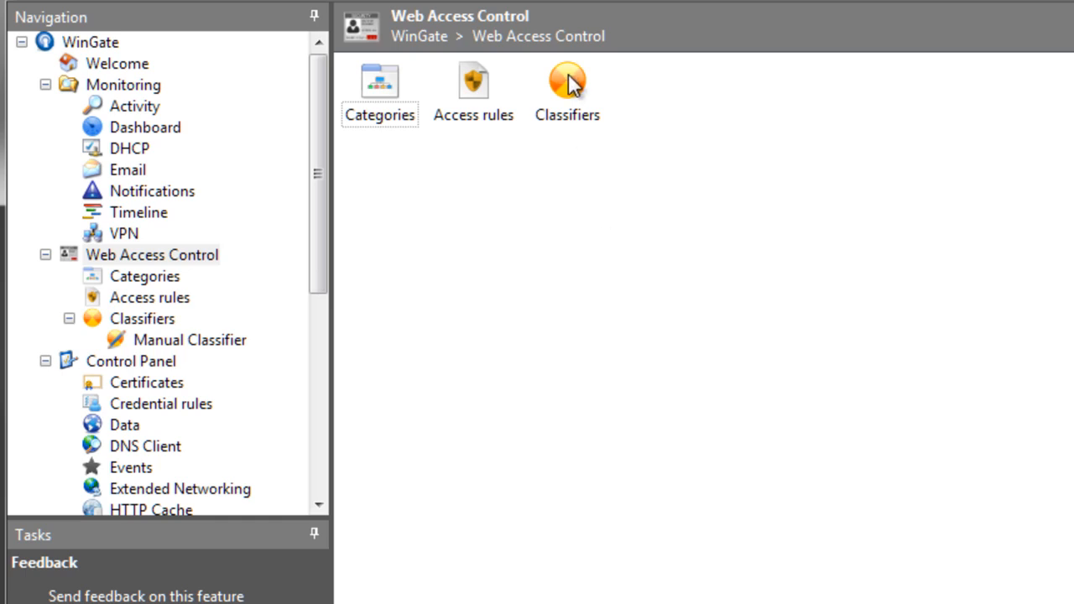
# - View the empty Manual Classifier, then the Categories list showing only Unknown
pyautogui.doubleClick(567, 81)
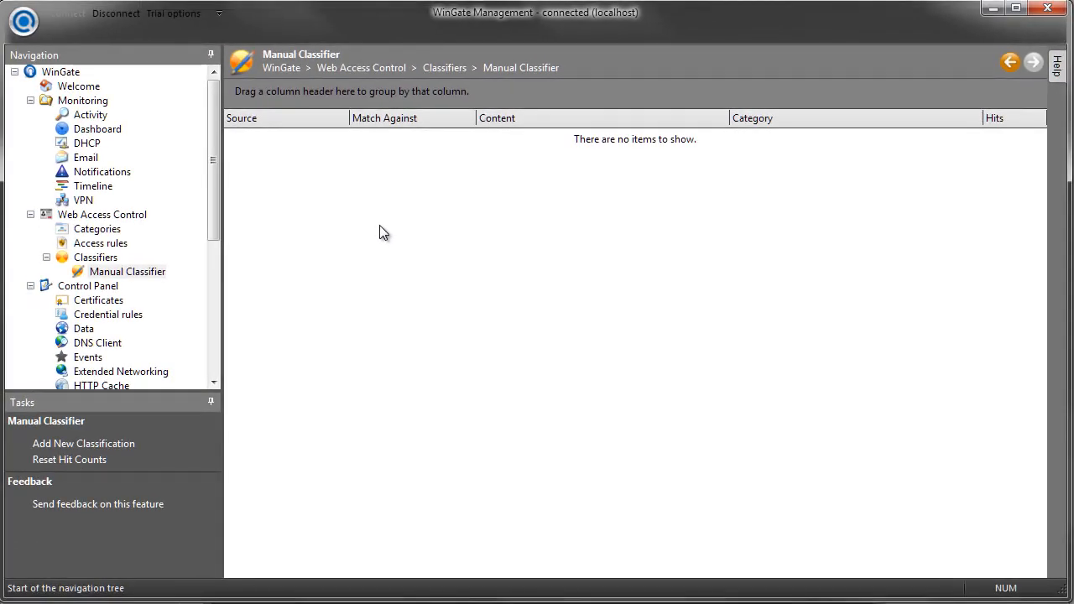
pyautogui.click(98, 229)
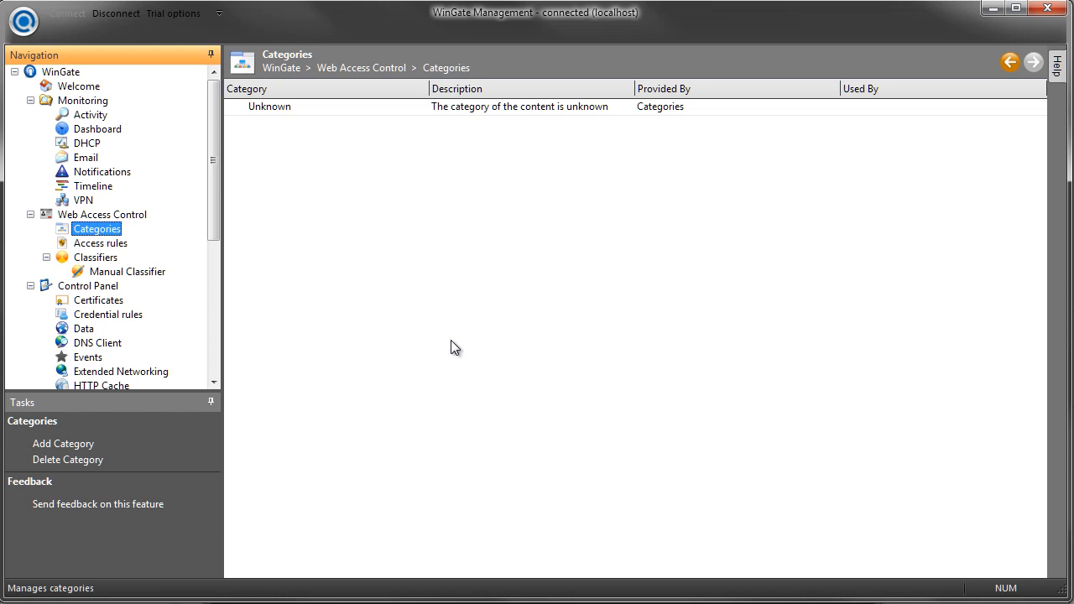
# - Add a 'Social Media' category described as 'Controls access to social media' and select it
pyautogui.click(64, 443)
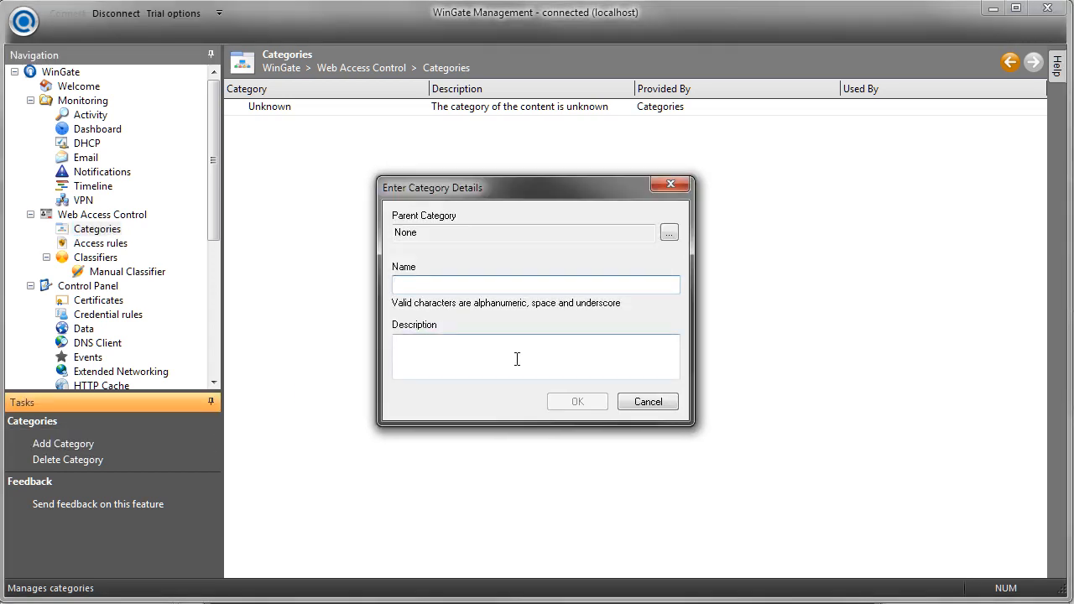
pyautogui.write('Social Media')
pyautogui.write('Contro')
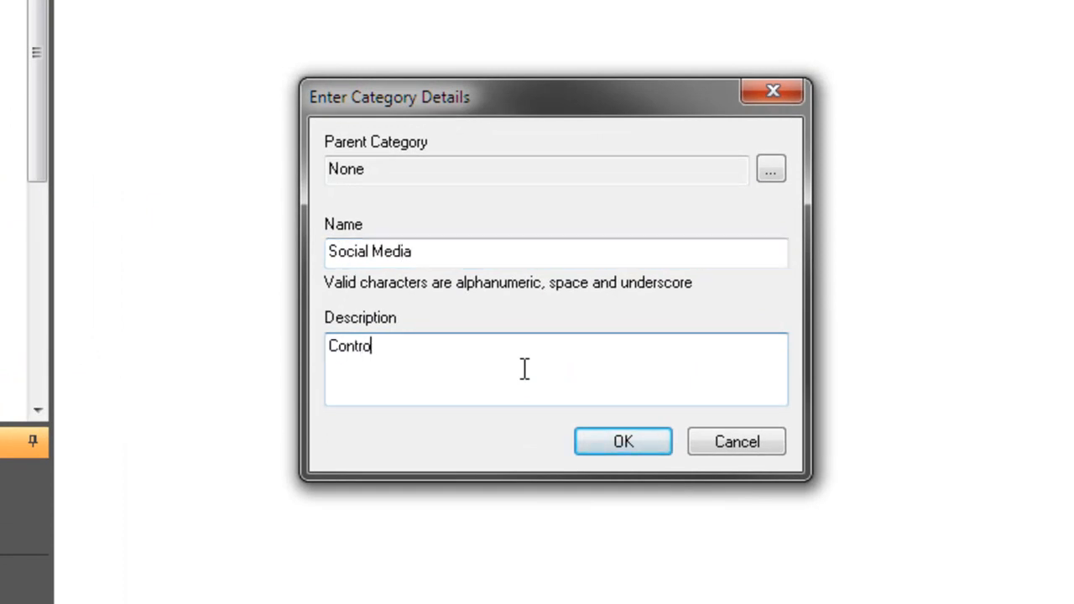
pyautogui.write('ls access to social media')
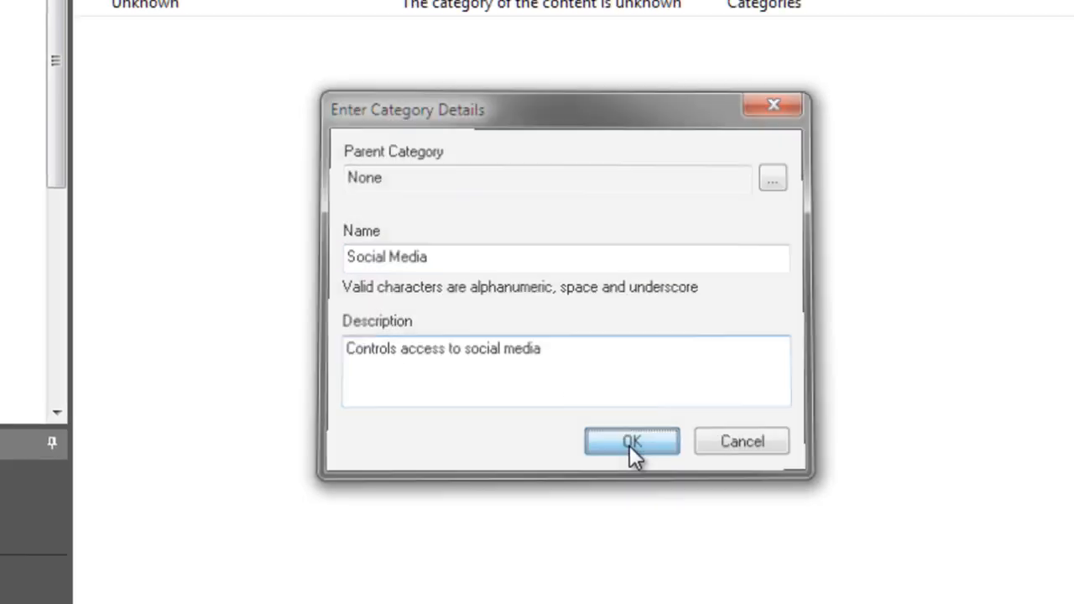
pyautogui.click(631, 441)
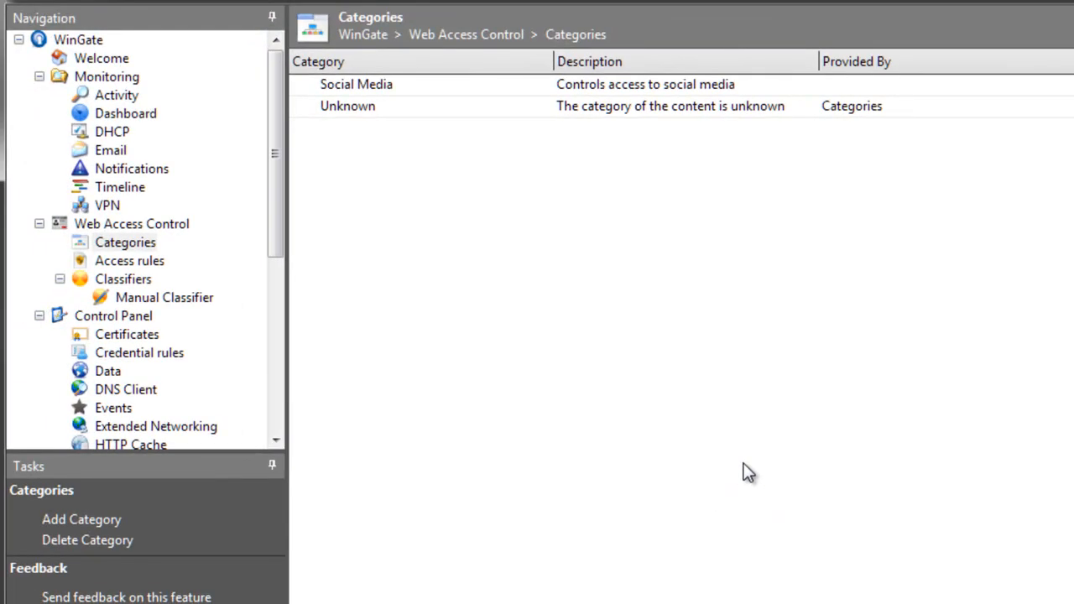
pyautogui.click(356, 84)
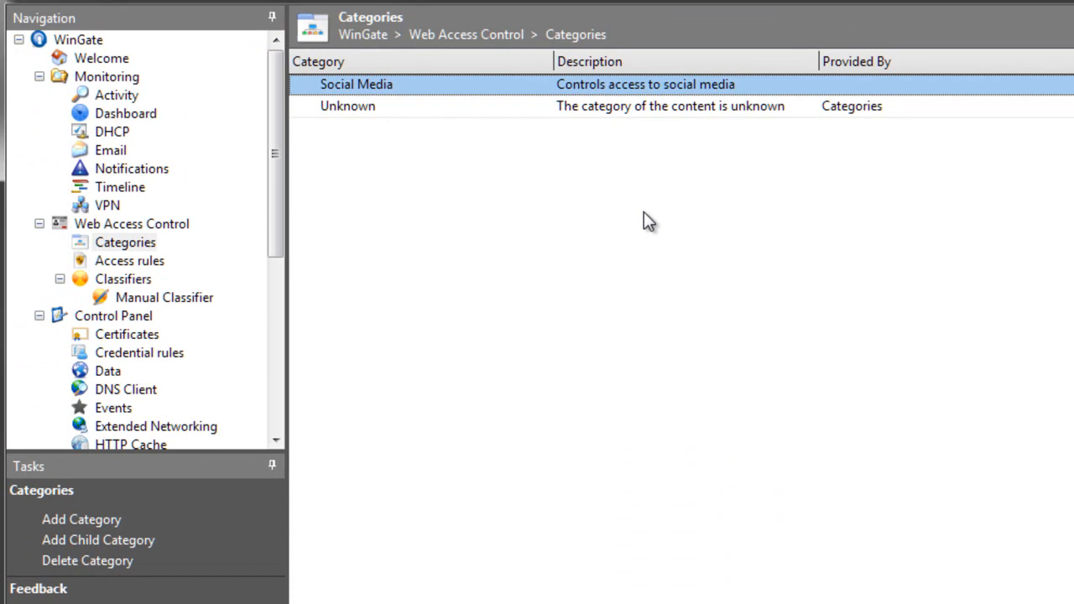
pyautogui.moveTo(651, 220)
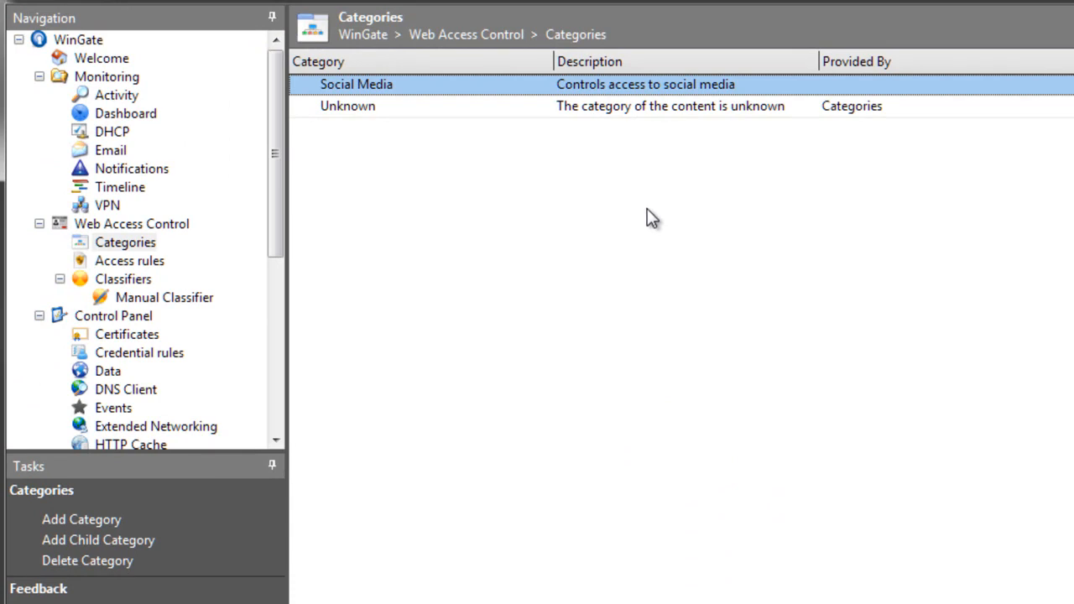
# - Add a pattern-matching classification of *.facebook.com as Social Media
pyautogui.click(164, 297)
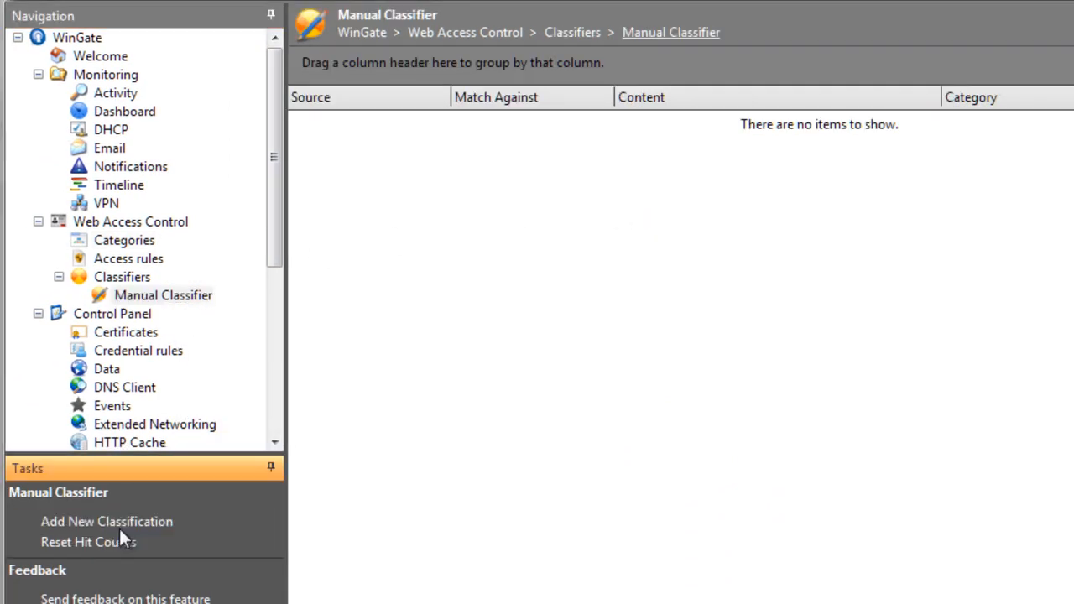
pyautogui.click(107, 520)
pyautogui.write('*.facebook.')
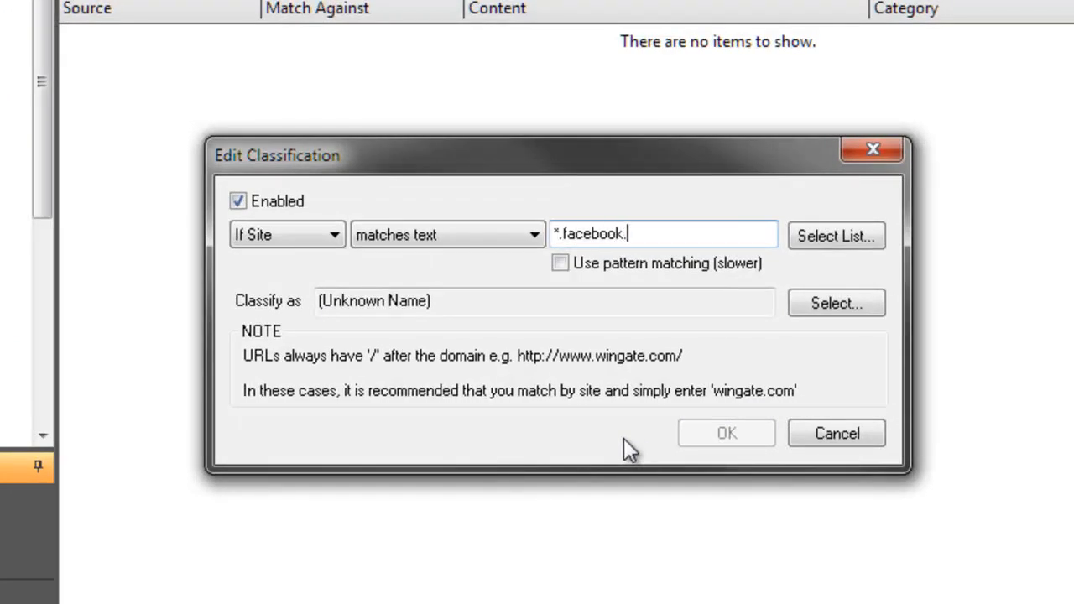
pyautogui.write('com')
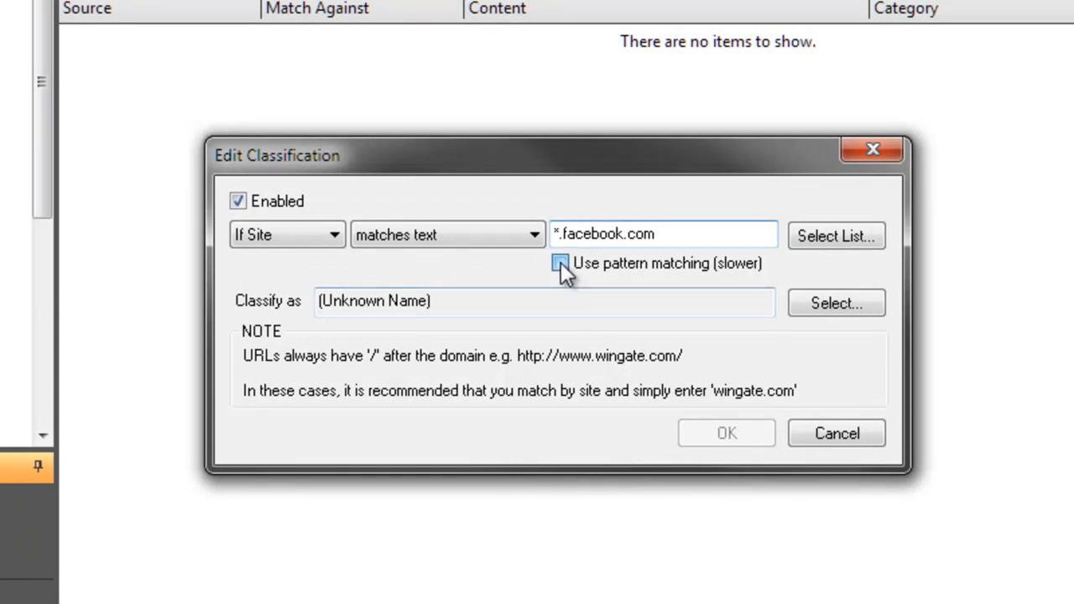
pyautogui.click(836, 302)
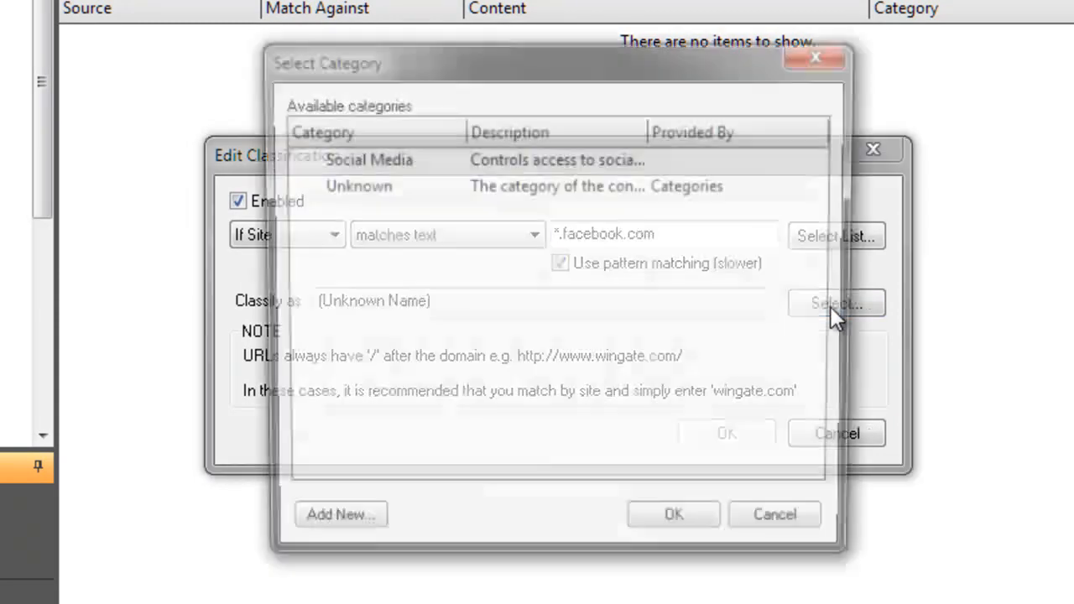
pyautogui.click(363, 157)
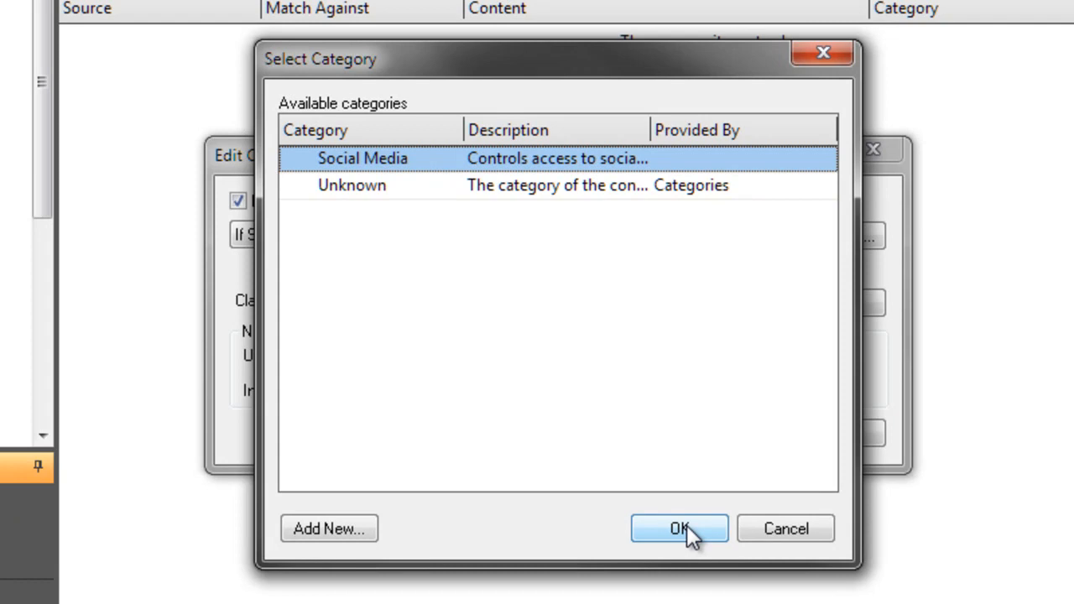
pyautogui.click(680, 529)
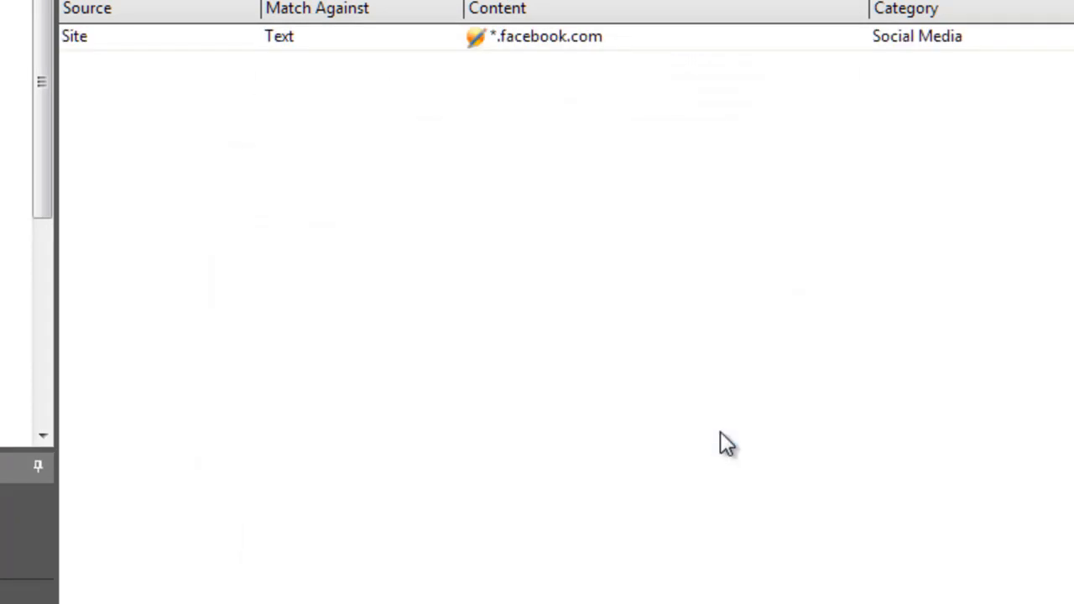
# - Add classifications for *.youtube.com and *.twitter.com, both as Social Media
pyautogui.doubleClick(537, 37)
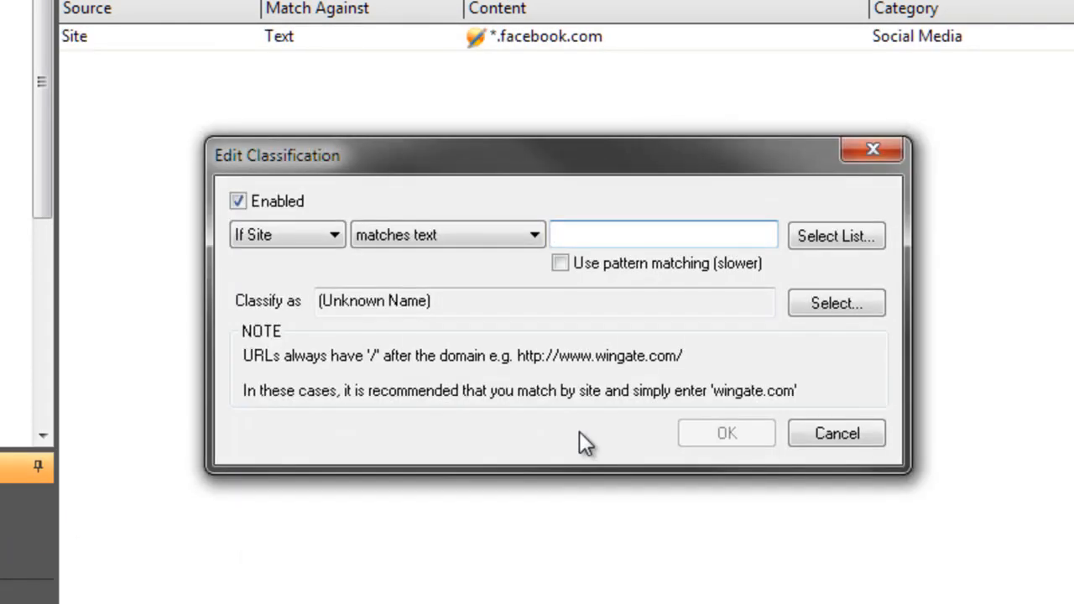
pyautogui.write('*.youtube.com')
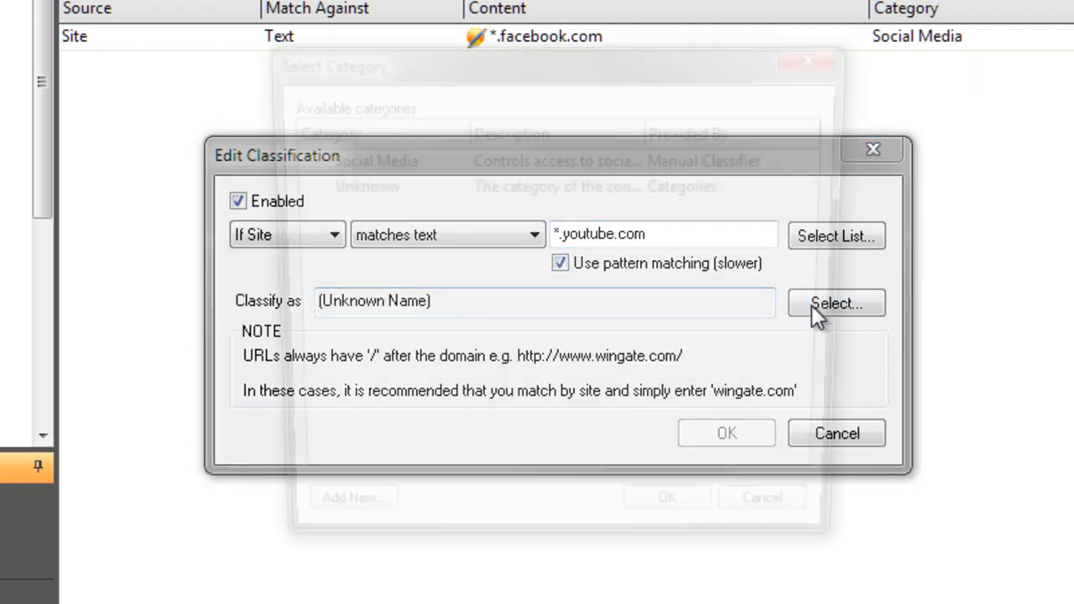
pyautogui.click(836, 302)
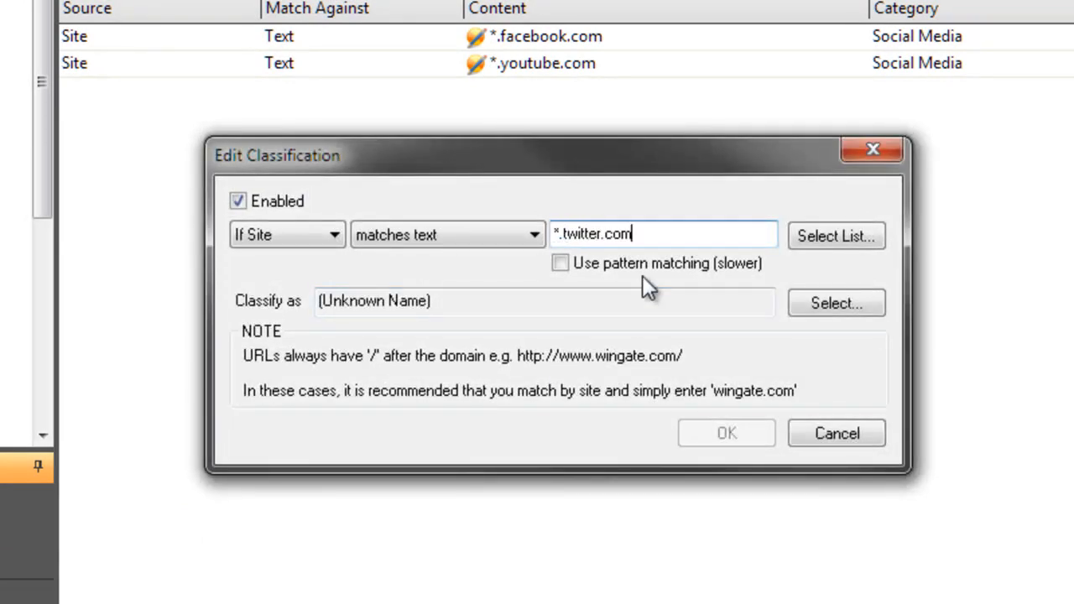
pyautogui.click(836, 302)
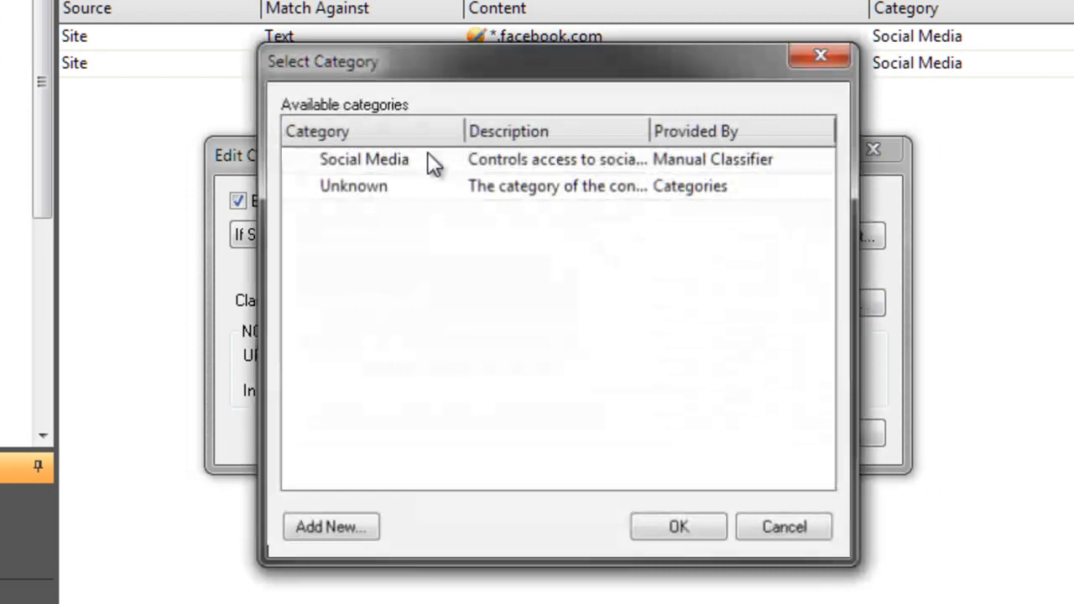
pyautogui.click(678, 528)
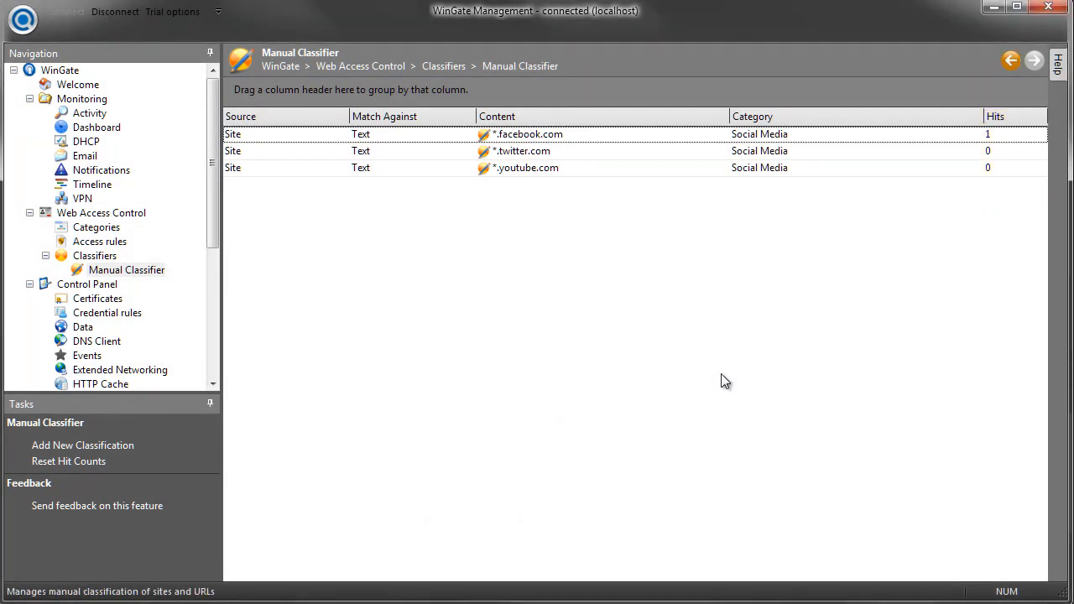
pyautogui.moveTo(208, 418)
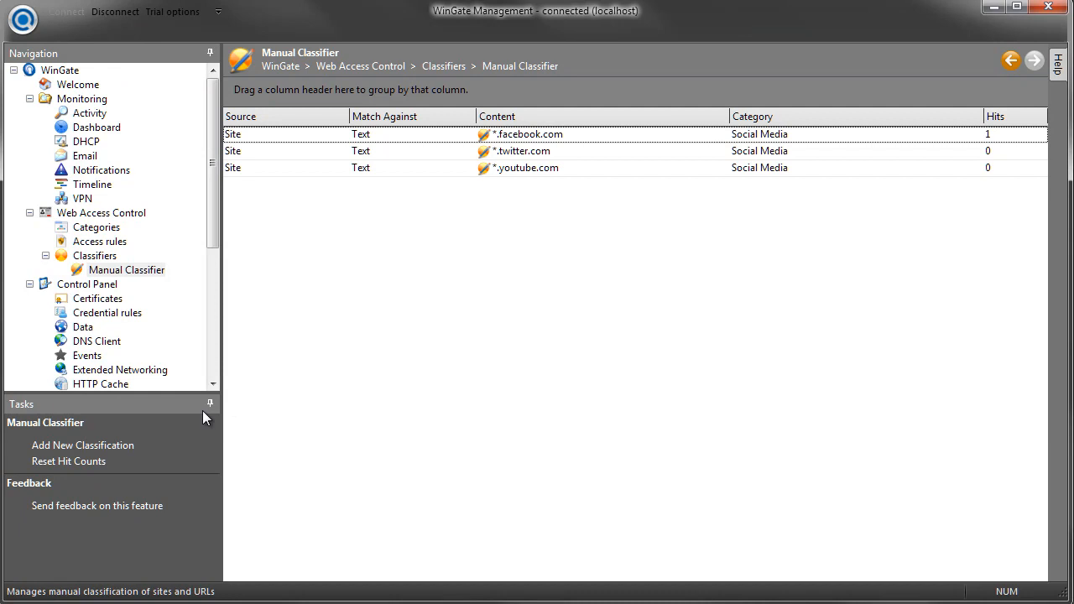
# - Start a data-list classification and create a new pattern-match list named 'News sites'
pyautogui.click(83, 445)
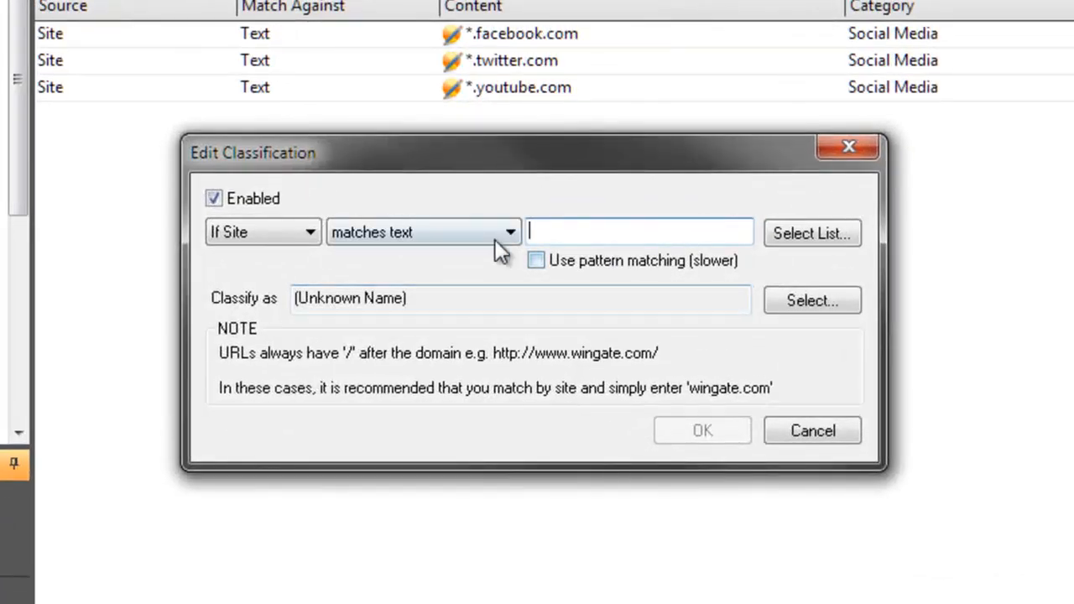
pyautogui.click(510, 232)
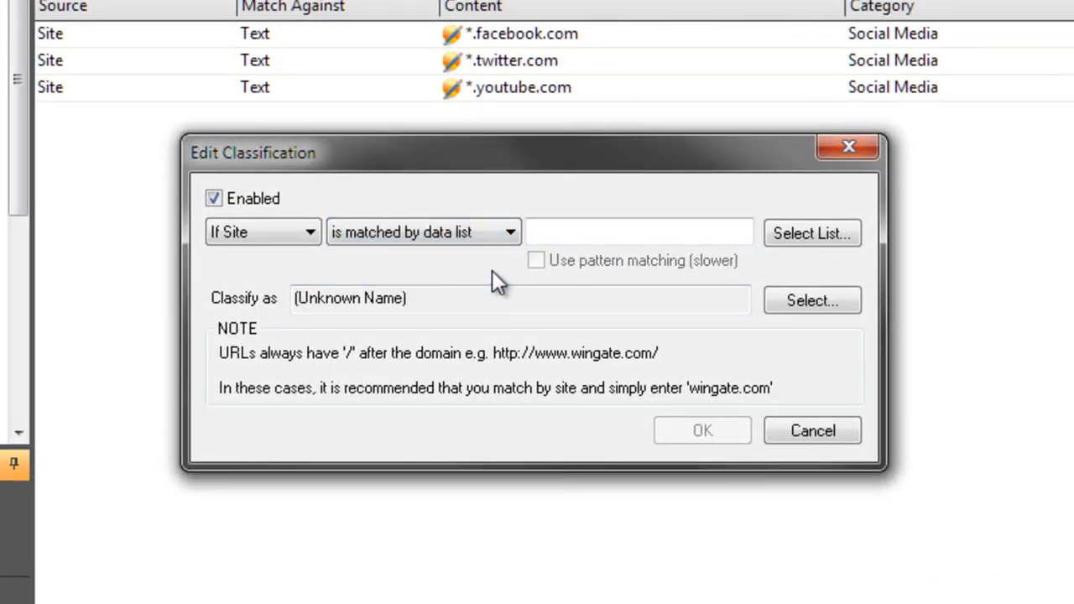
pyautogui.write('news s')
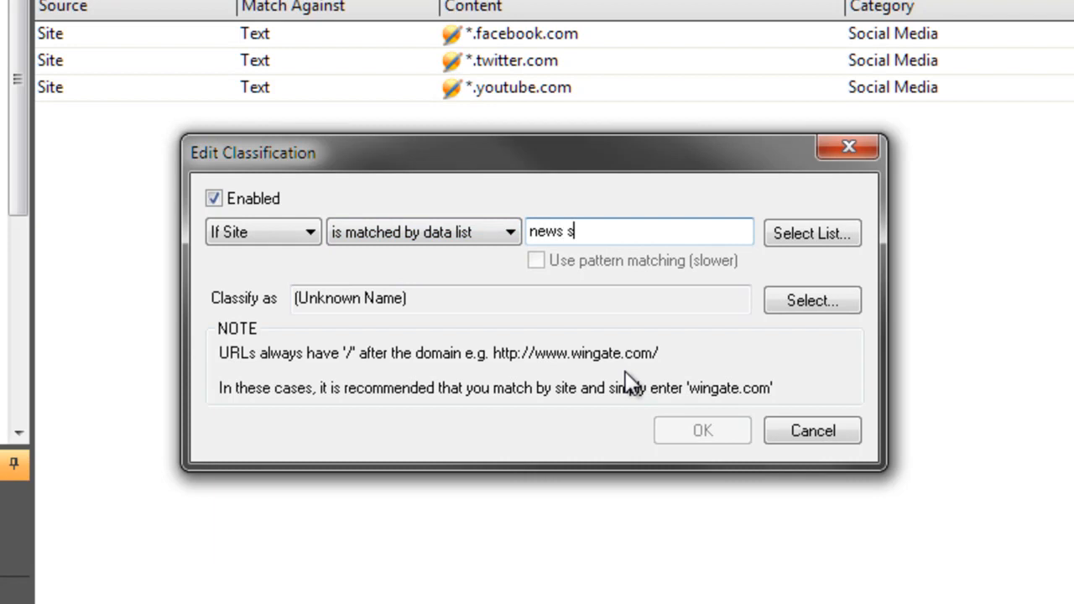
pyautogui.write('ites')
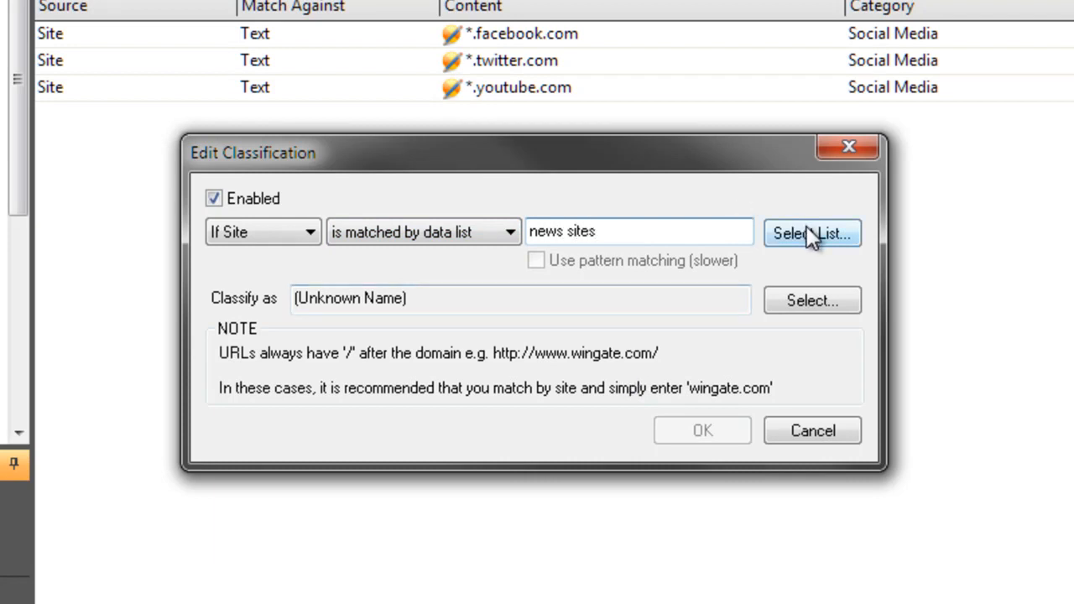
pyautogui.click(810, 232)
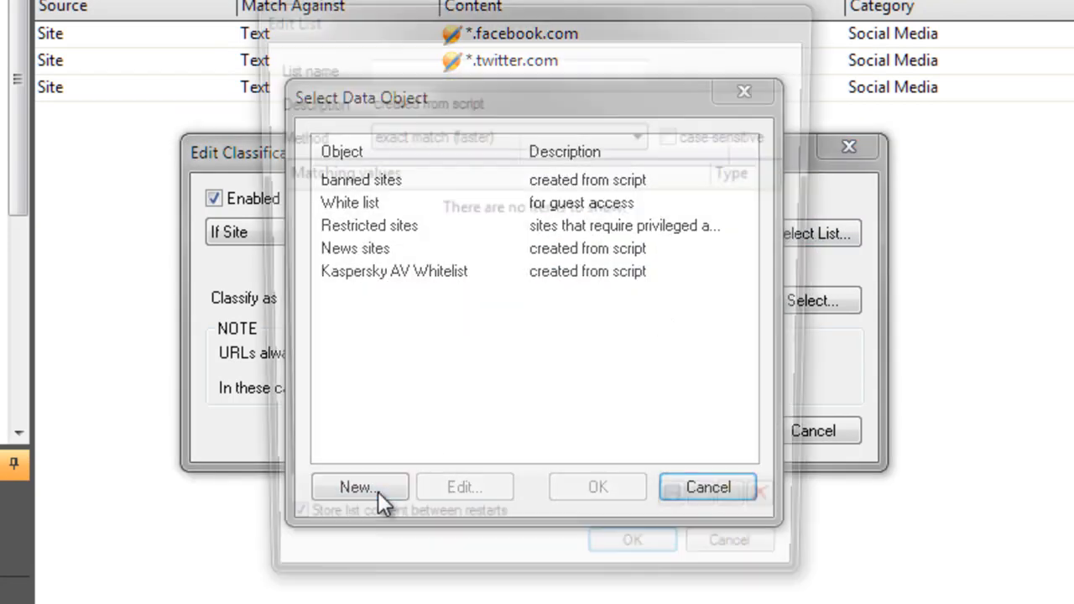
pyautogui.click(359, 487)
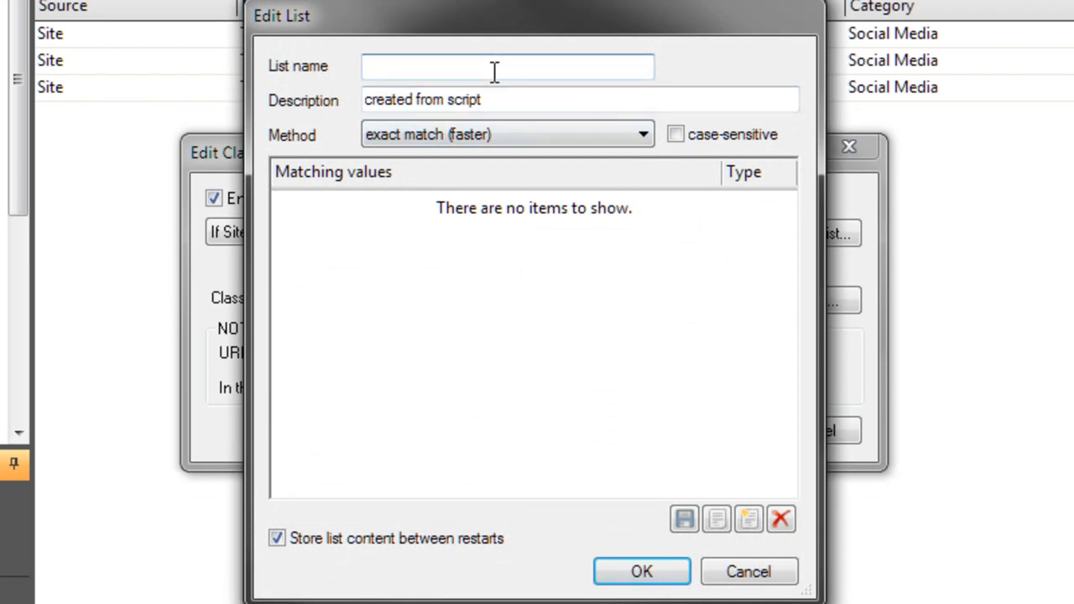
pyautogui.write('News sites')
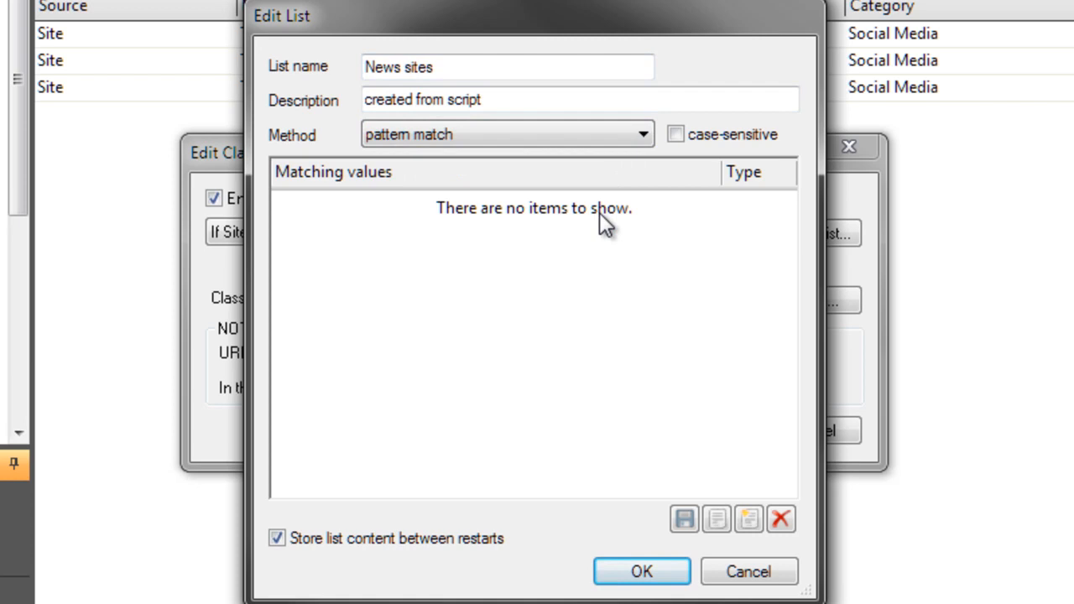
# - Add the matching value *.cnn.com* to the News sites list
pyautogui.click(748, 519)
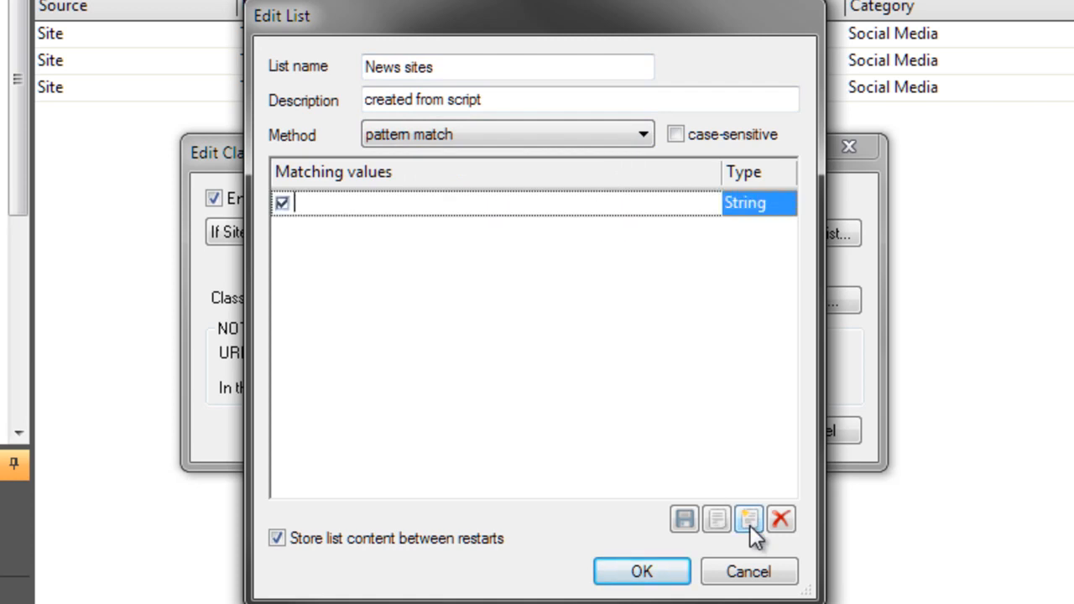
pyautogui.write('*.cnn')
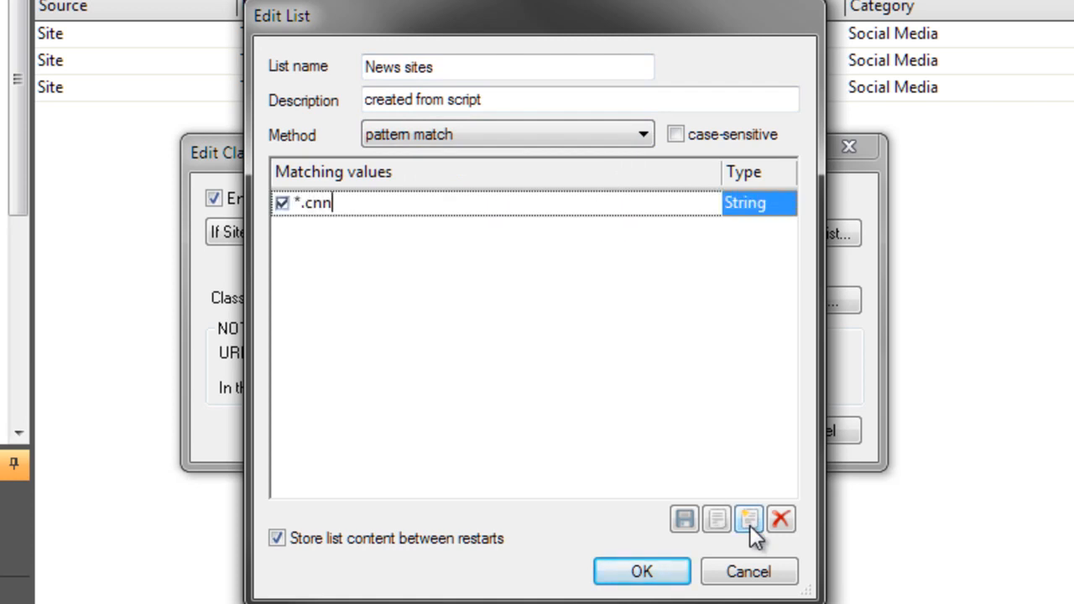
pyautogui.write('.com*')
pyautogui.write('*.bbc.co.uk*')
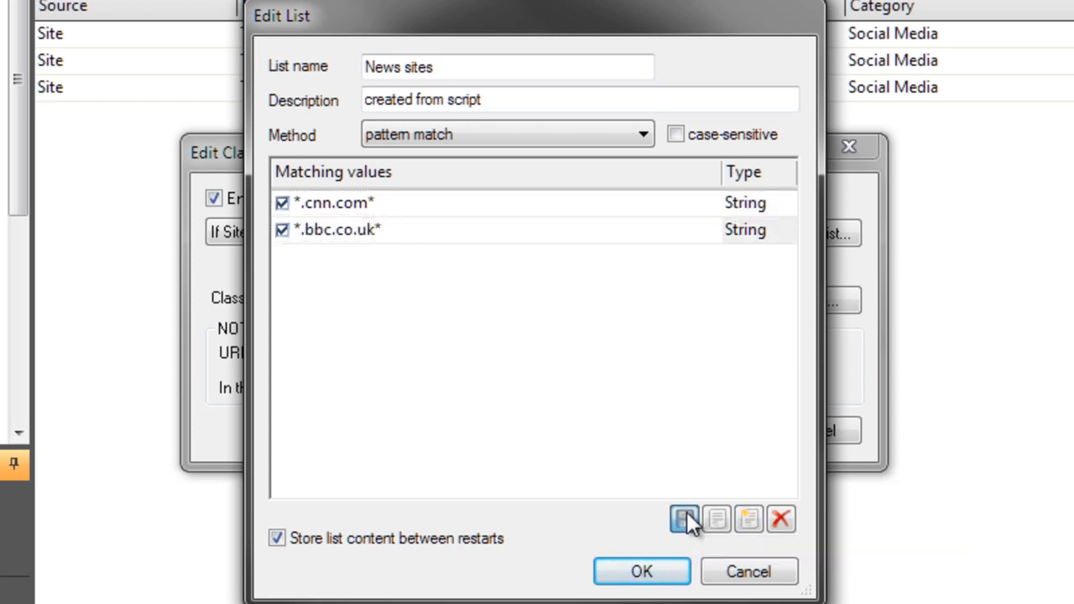
# - Add the file C:\HR Lists\News sites.txt as a matching value in the News sites list
pyautogui.click(685, 519)
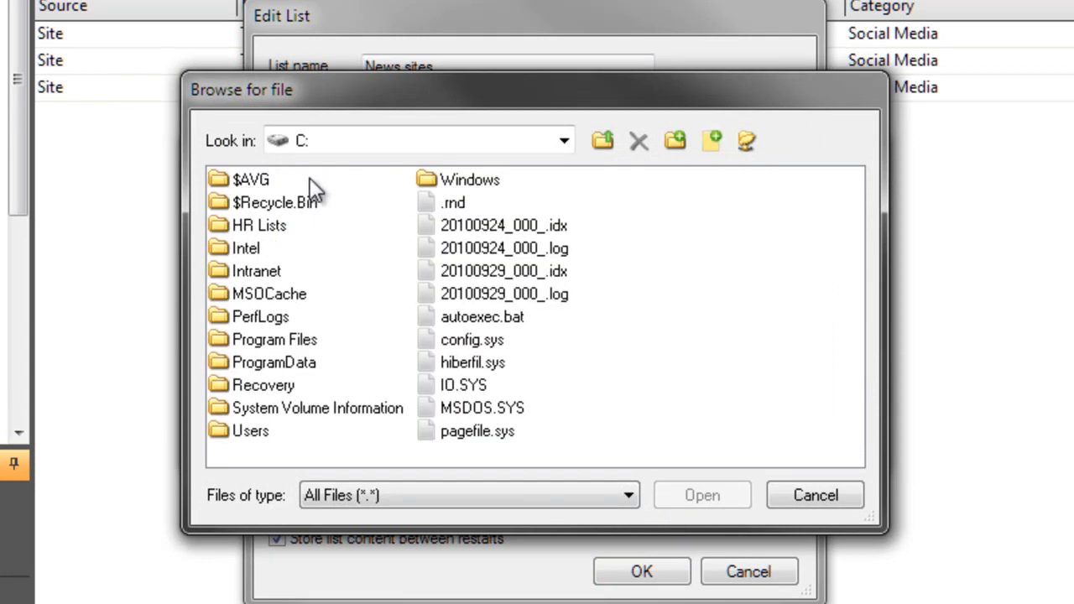
pyautogui.doubleClick(258, 225)
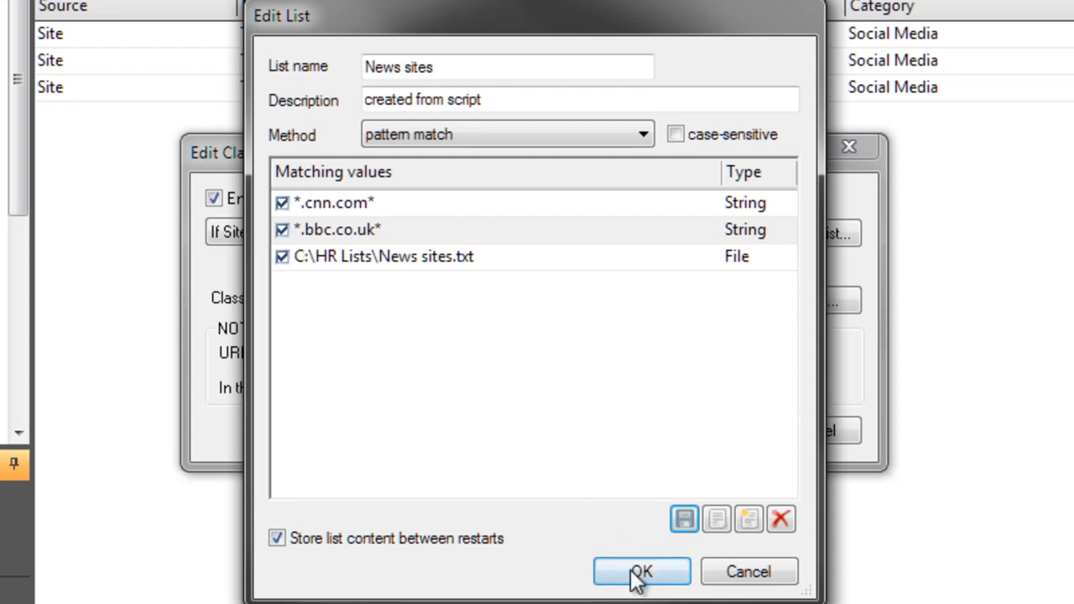
# - Save the News sites list and classify its matching sites as News, then view Access rules
pyautogui.click(642, 571)
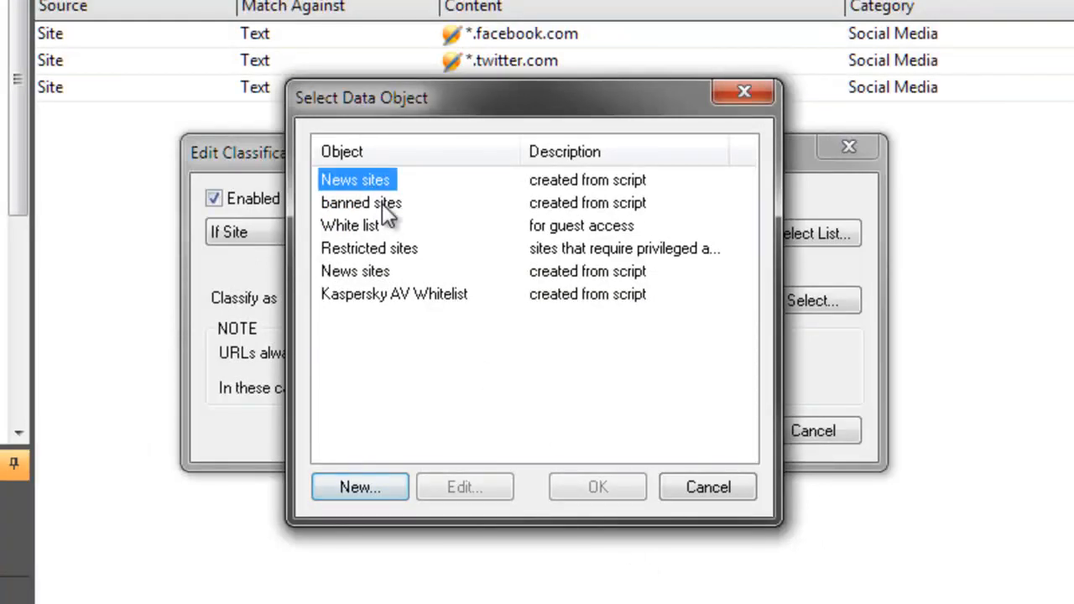
pyautogui.click(597, 486)
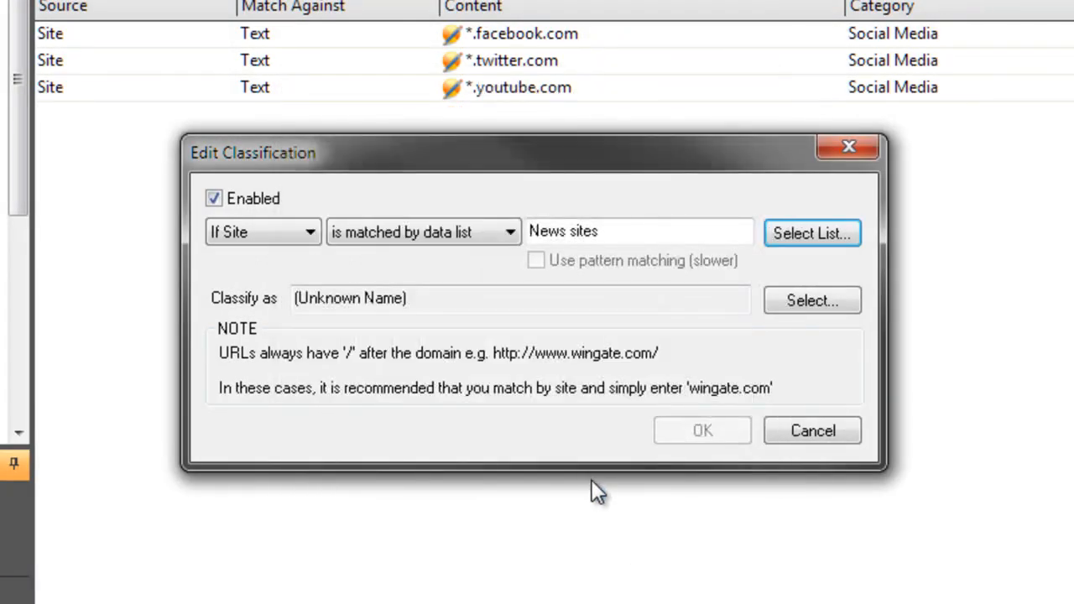
pyautogui.click(811, 300)
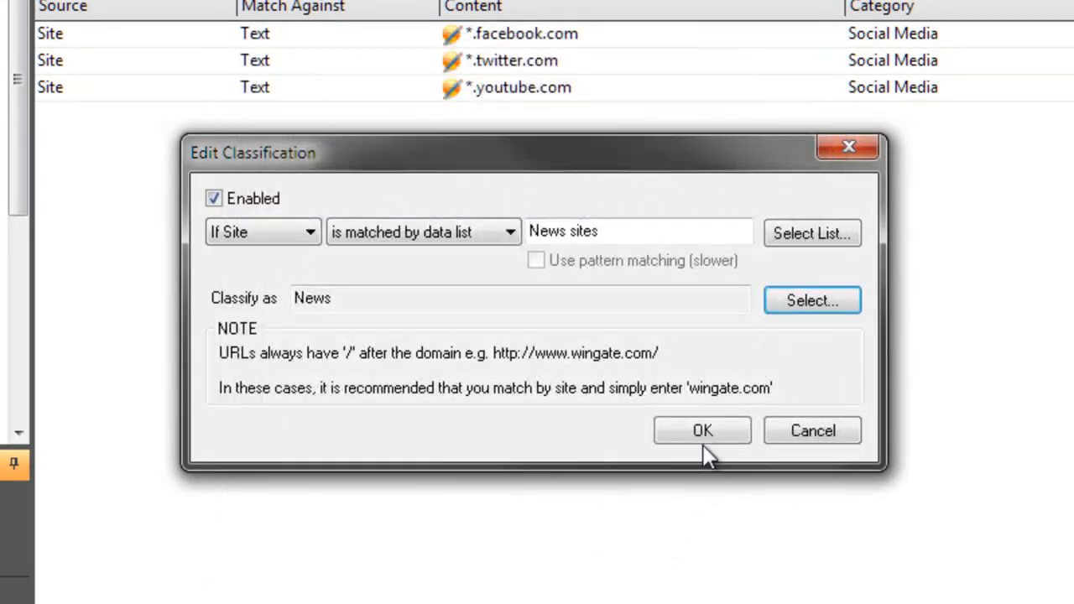
pyautogui.click(702, 429)
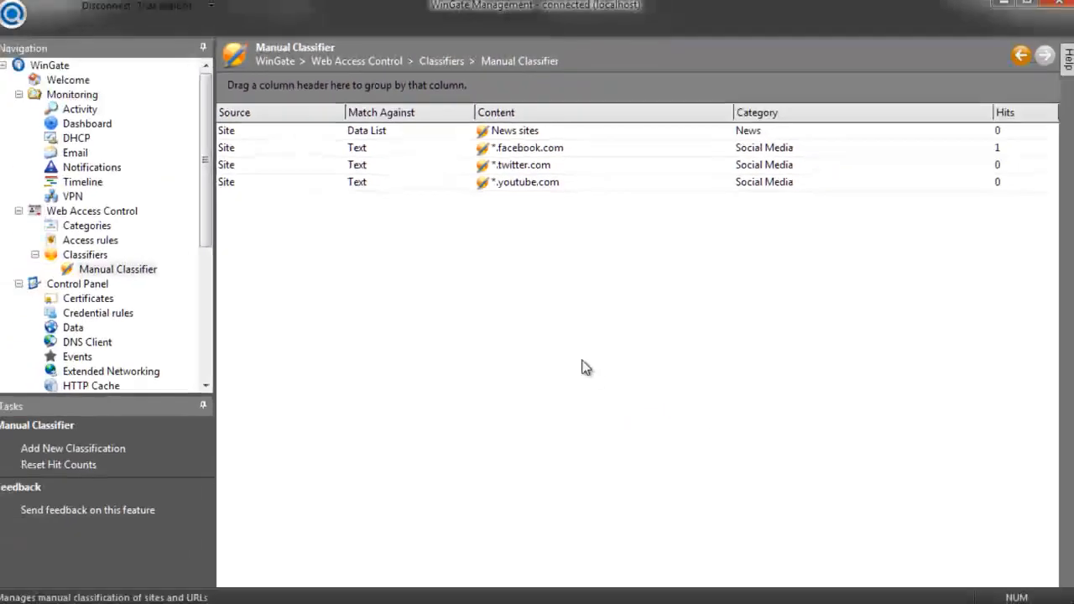
pyautogui.click(99, 242)
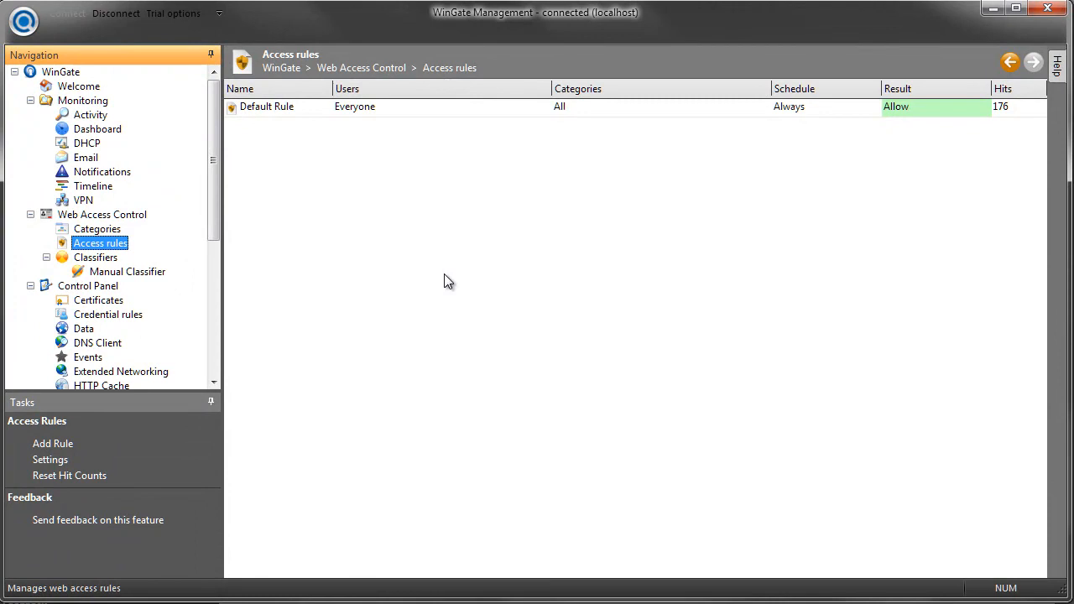
# - Create a 'Social Media' rule that denies access with blockpage and applies to everyone
pyautogui.click(52, 443)
pyautogui.write('S')
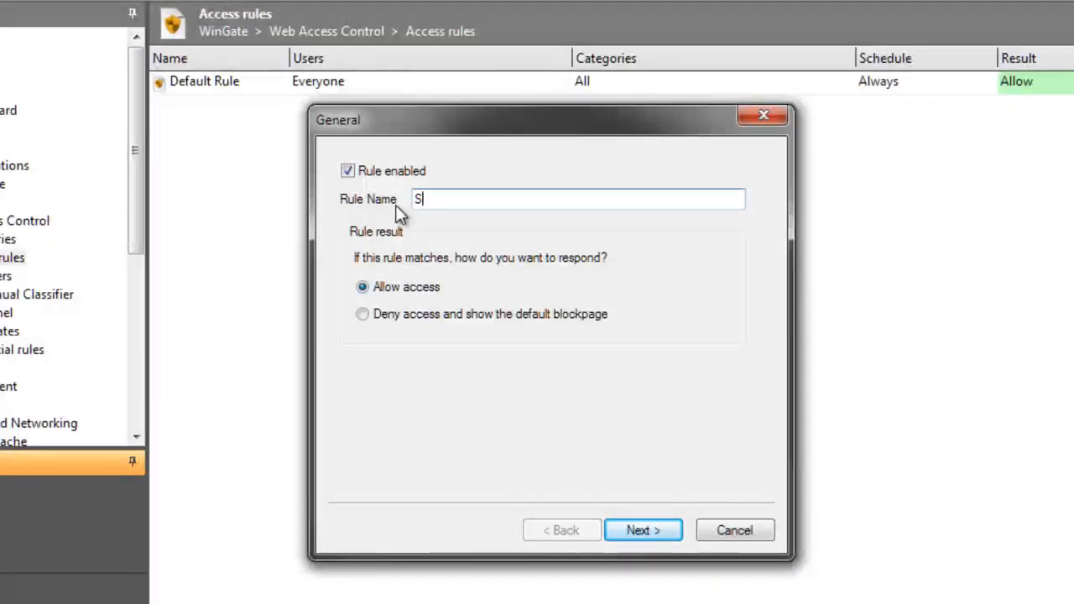
pyautogui.write('ocial Media')
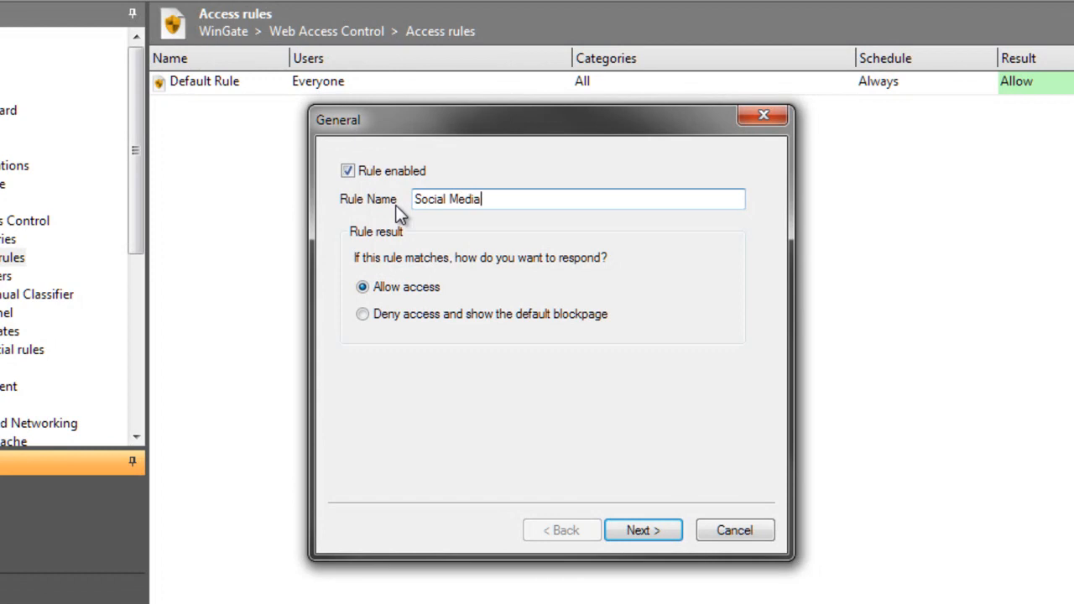
pyautogui.moveTo(386, 343)
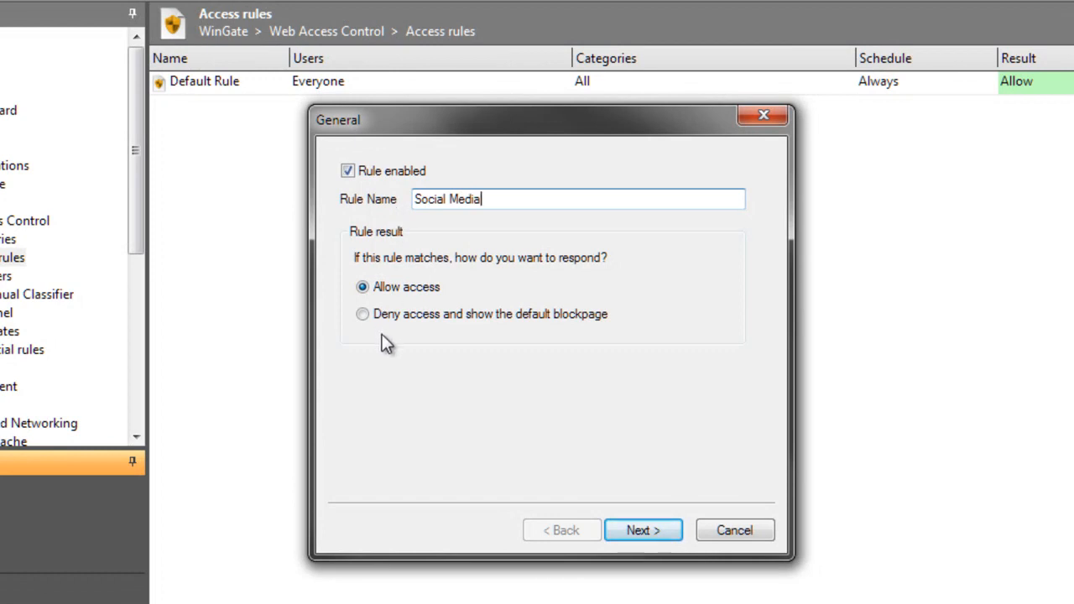
pyautogui.click(362, 314)
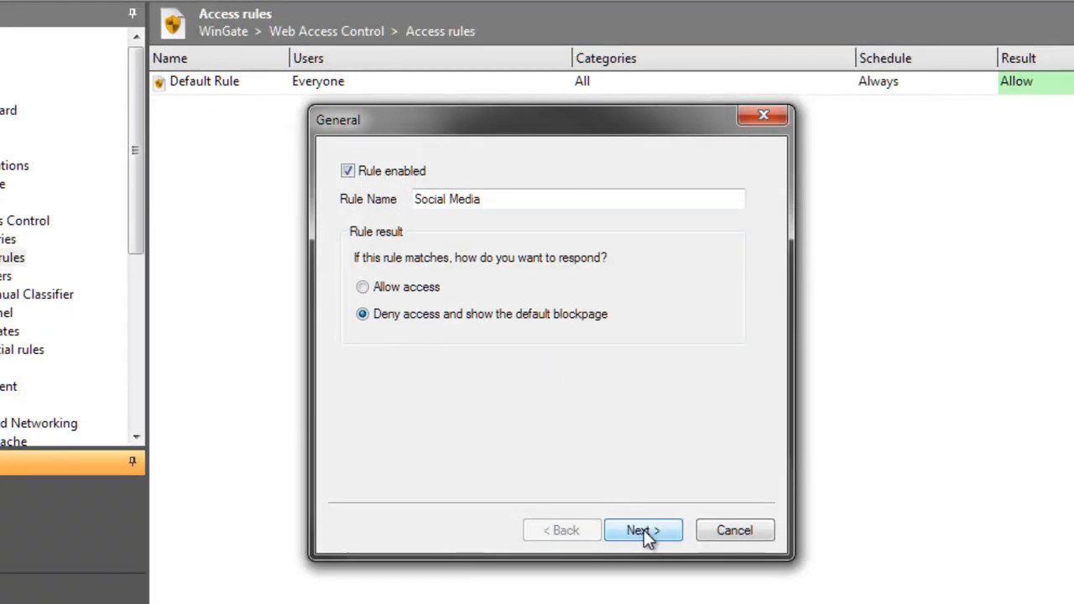
pyautogui.click(643, 530)
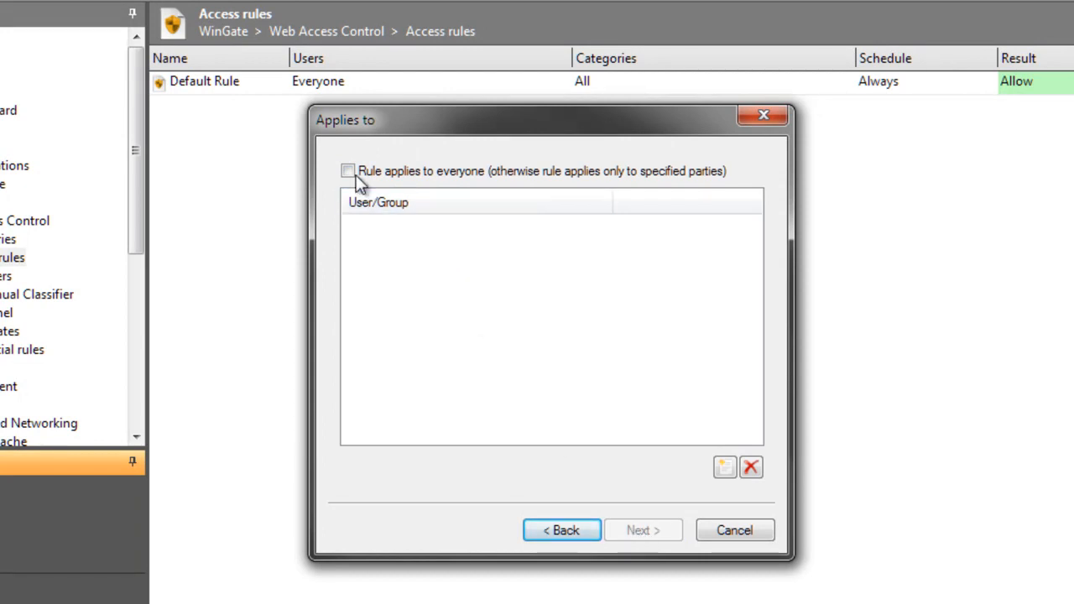
pyautogui.click(347, 171)
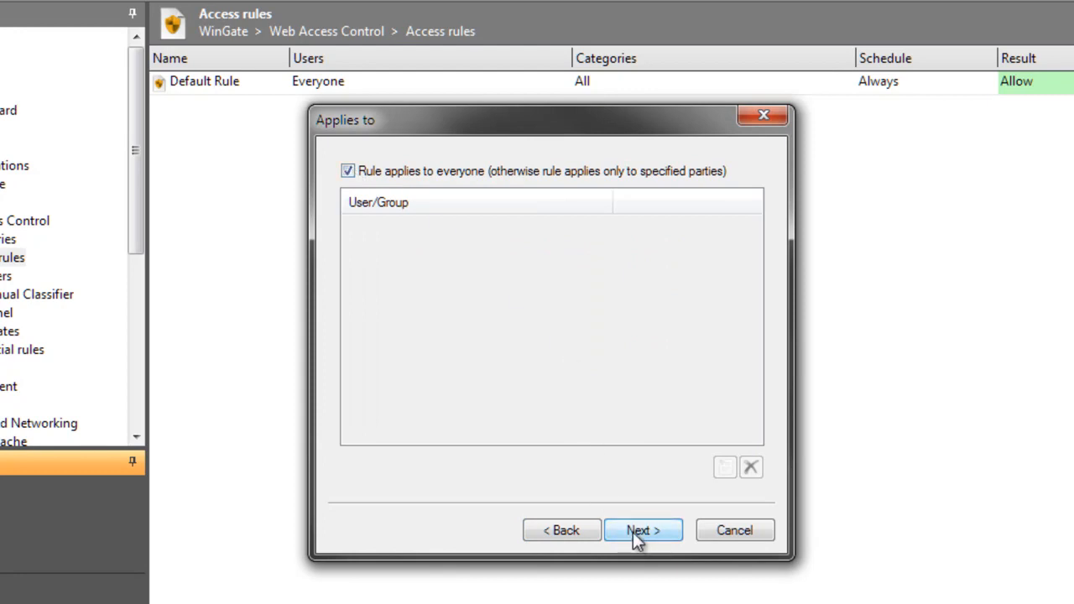
pyautogui.click(643, 531)
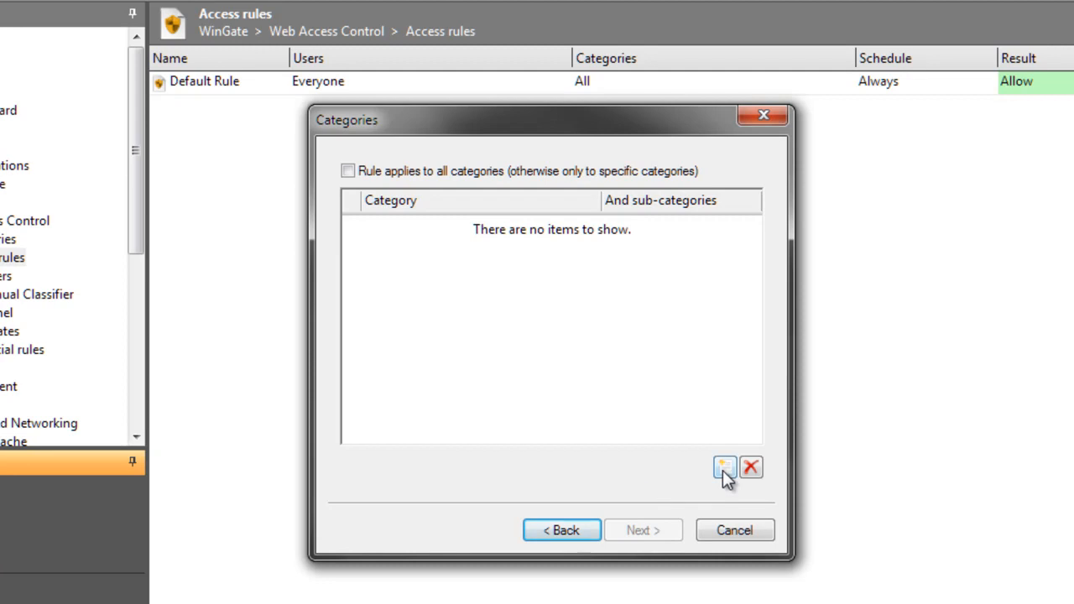
# - Add the Social Media category to the rule
pyautogui.click(725, 466)
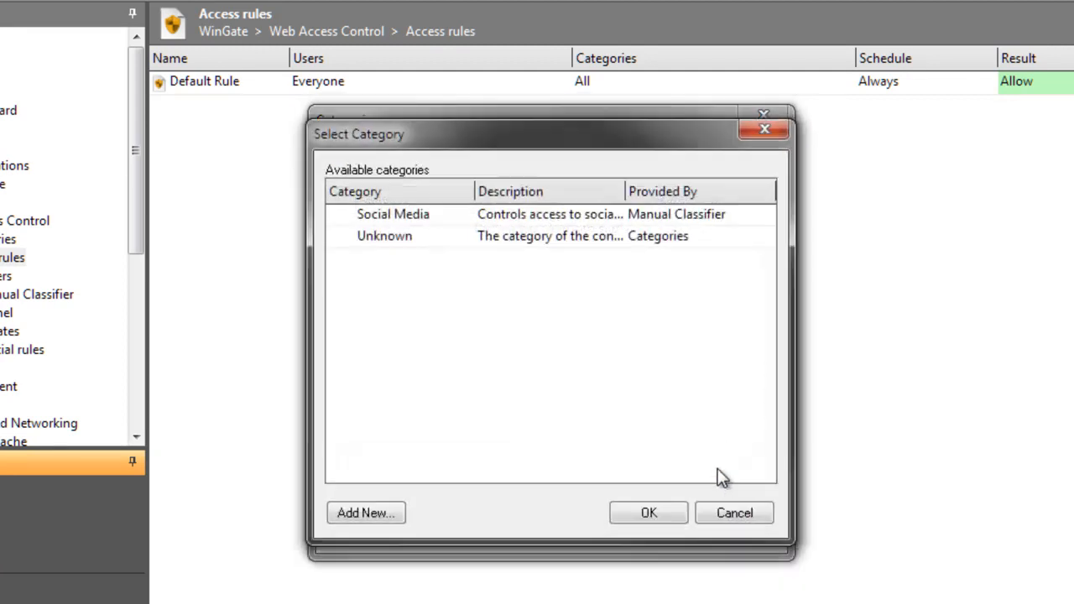
pyautogui.click(393, 215)
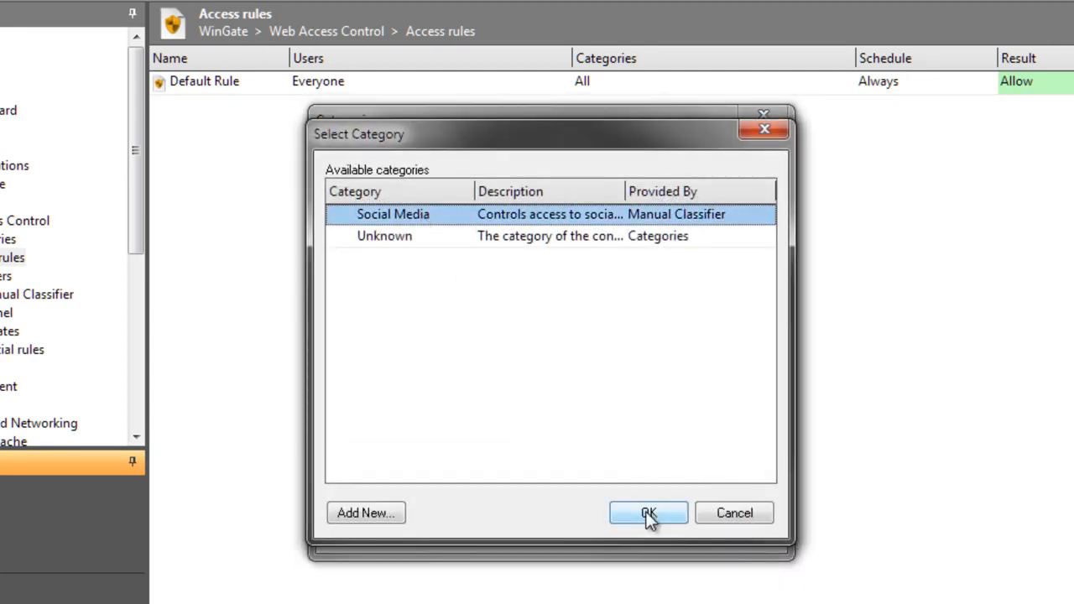
pyautogui.click(648, 513)
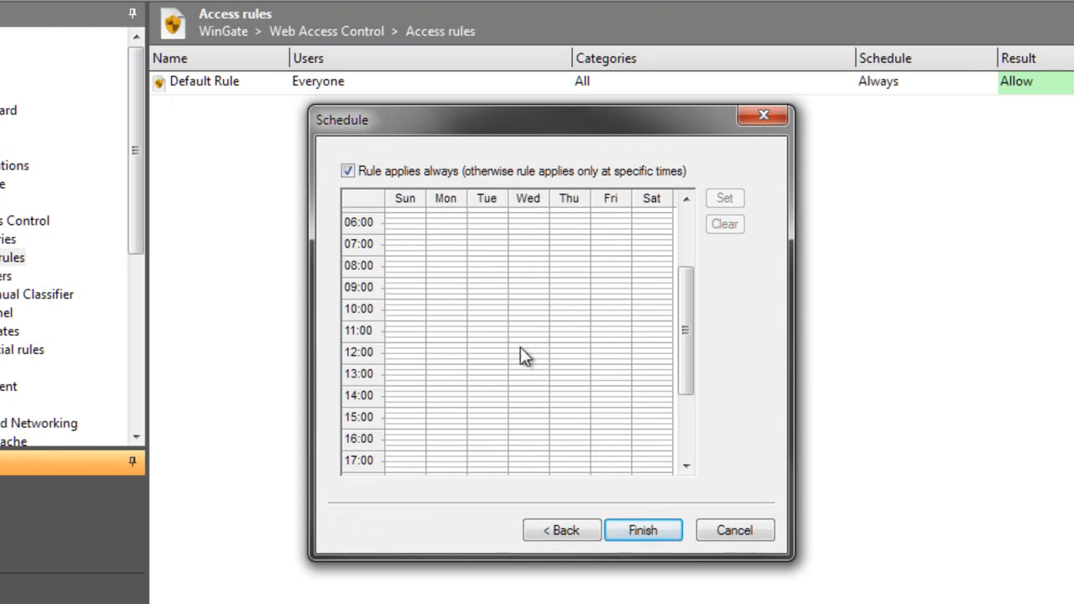
pyautogui.moveTo(436, 228)
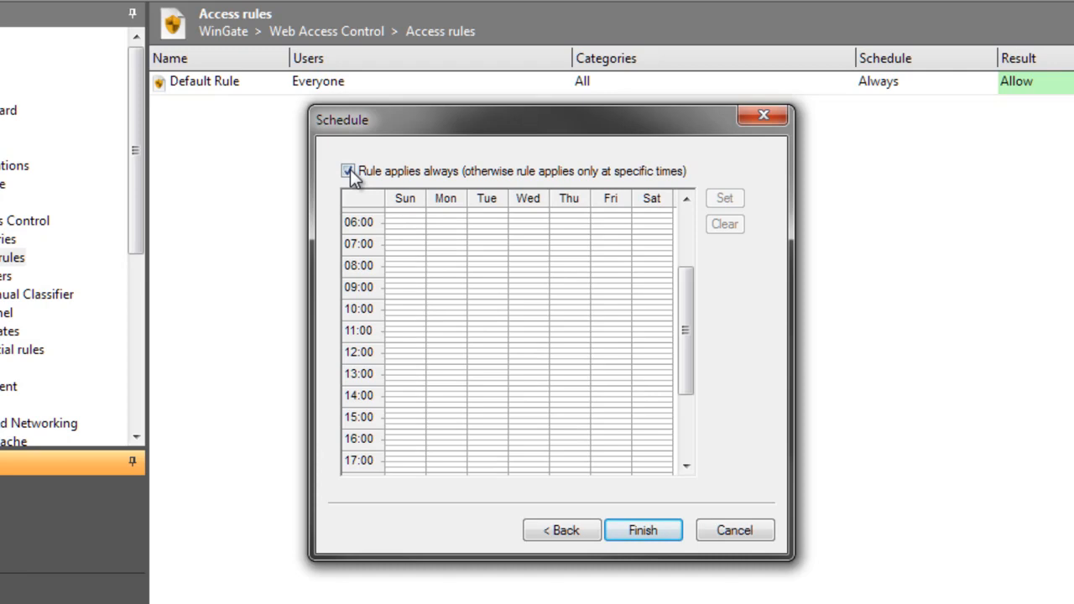
# - Schedule the rule for Mon–Fri 09:00–12:00 and 13:00–17:00 and finish it
pyautogui.click(347, 172)
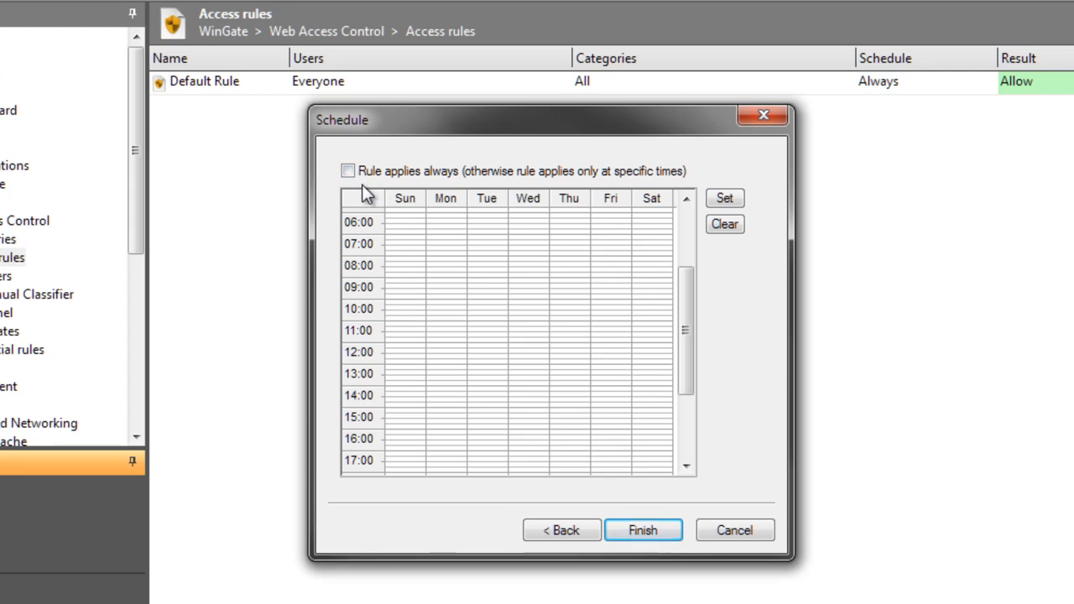
pyautogui.moveTo(433, 283)
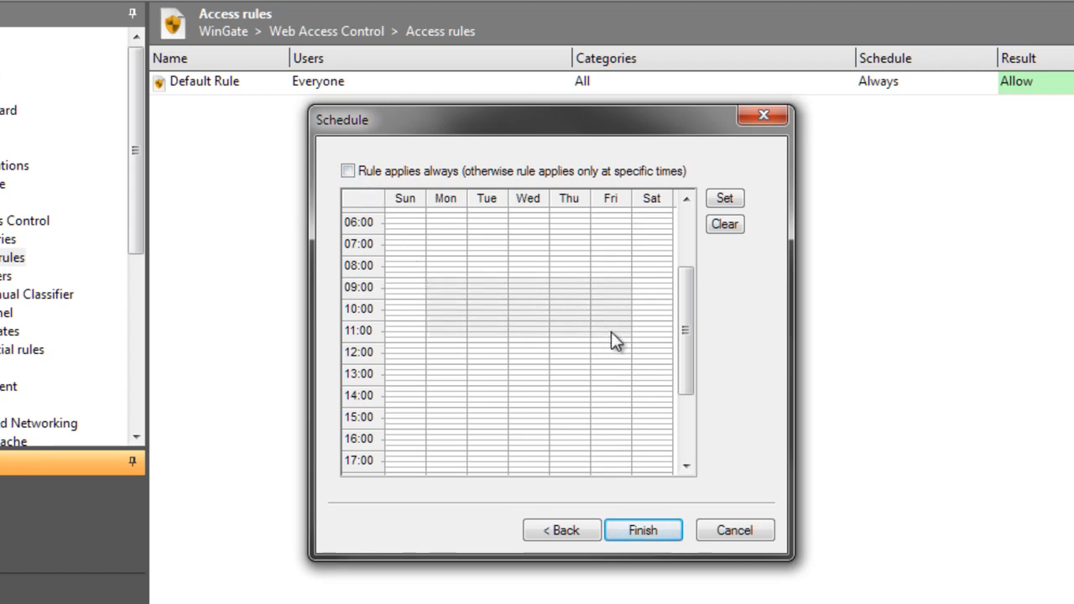
pyautogui.moveTo(619, 348)
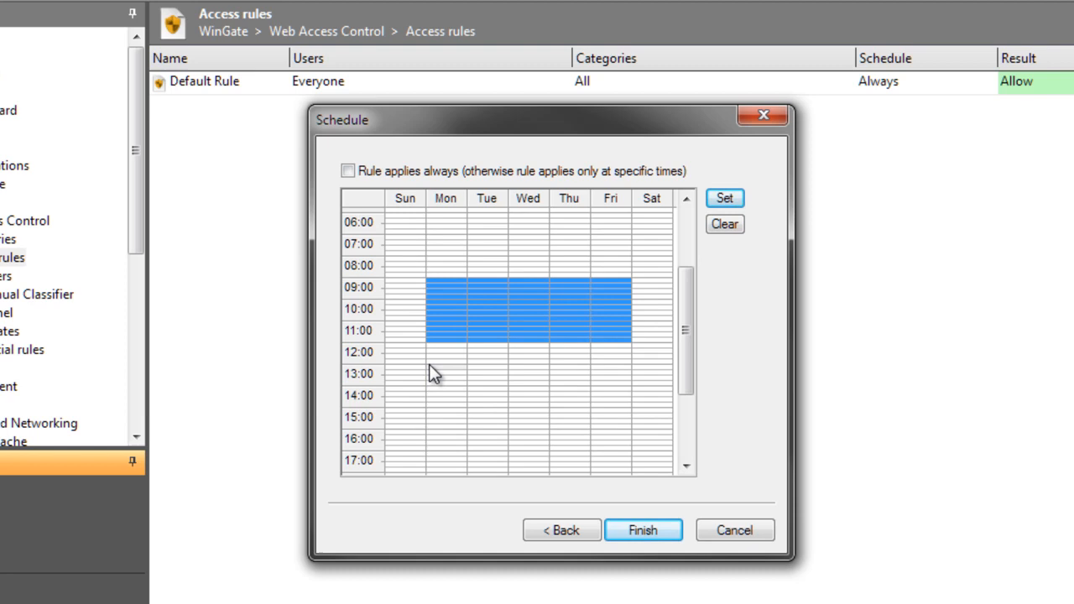
pyautogui.moveTo(604, 453)
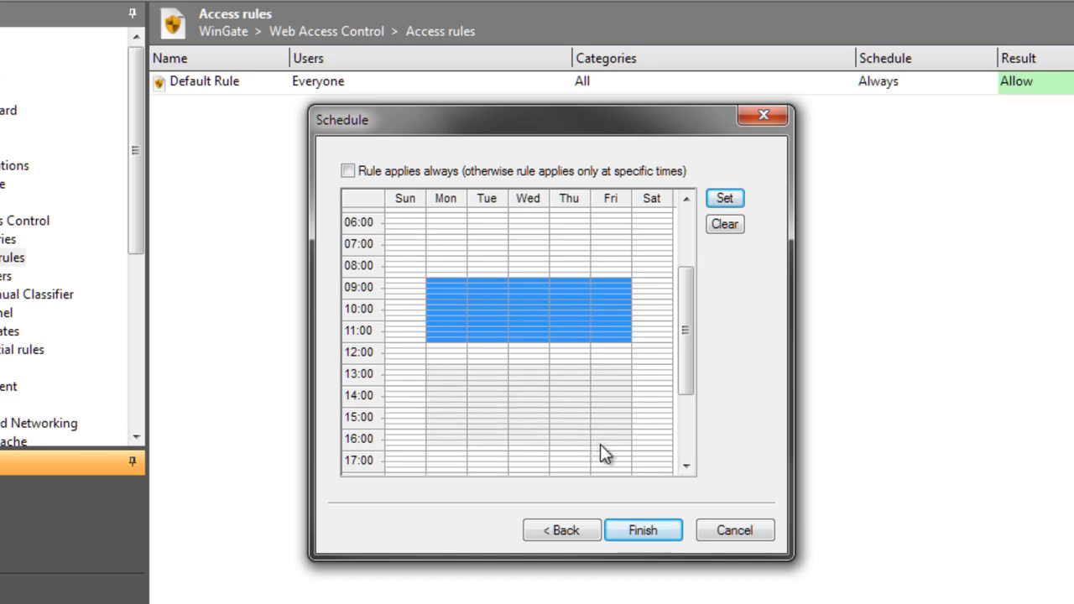
pyautogui.click(725, 198)
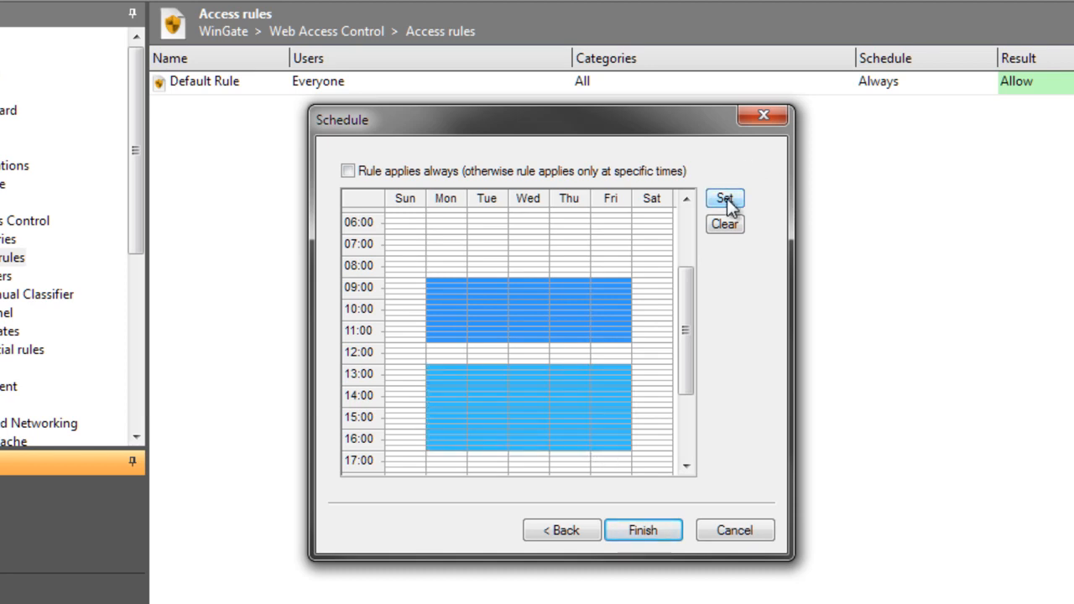
pyautogui.click(643, 530)
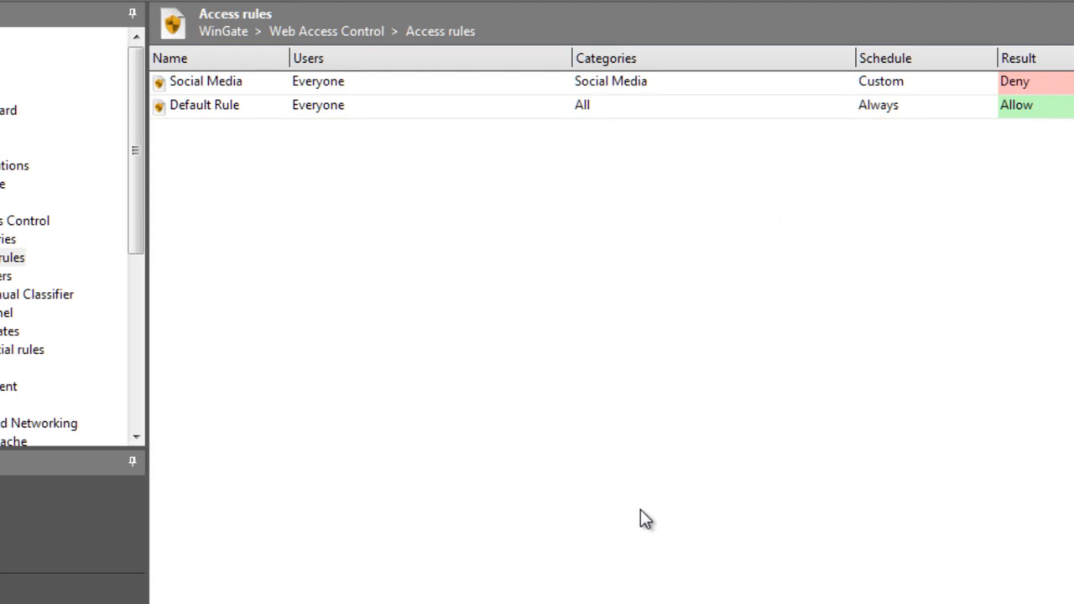
pyautogui.click(205, 81)
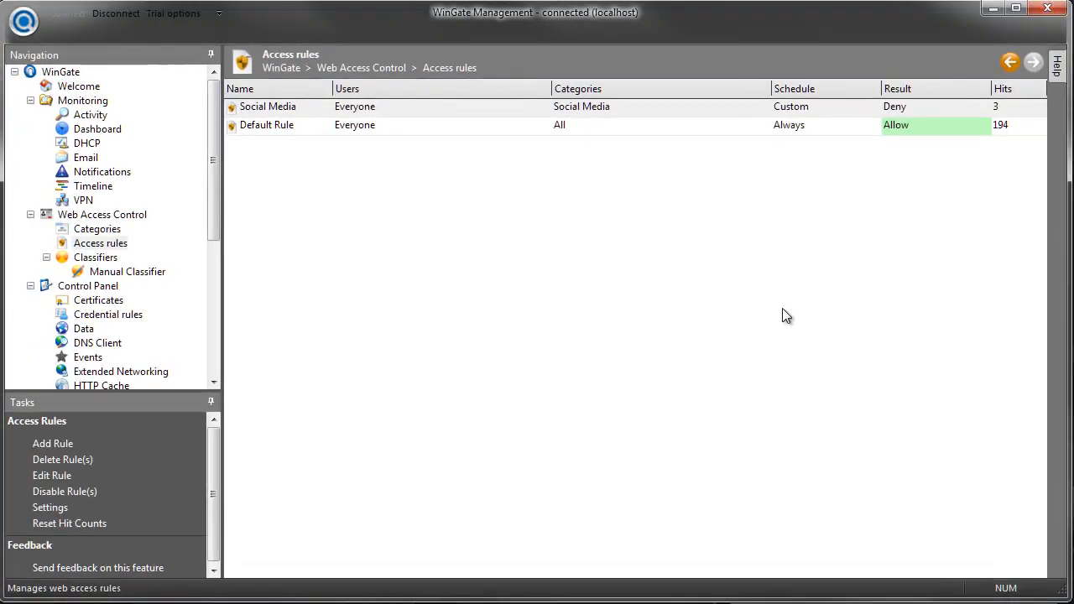
pyautogui.scroll(-3)
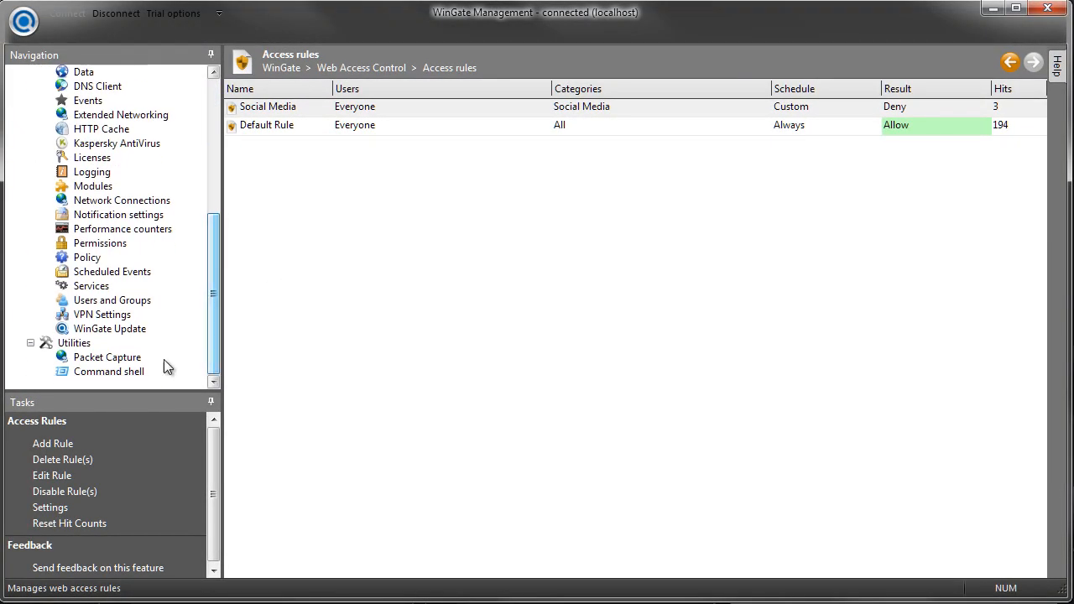
pyautogui.click(110, 327)
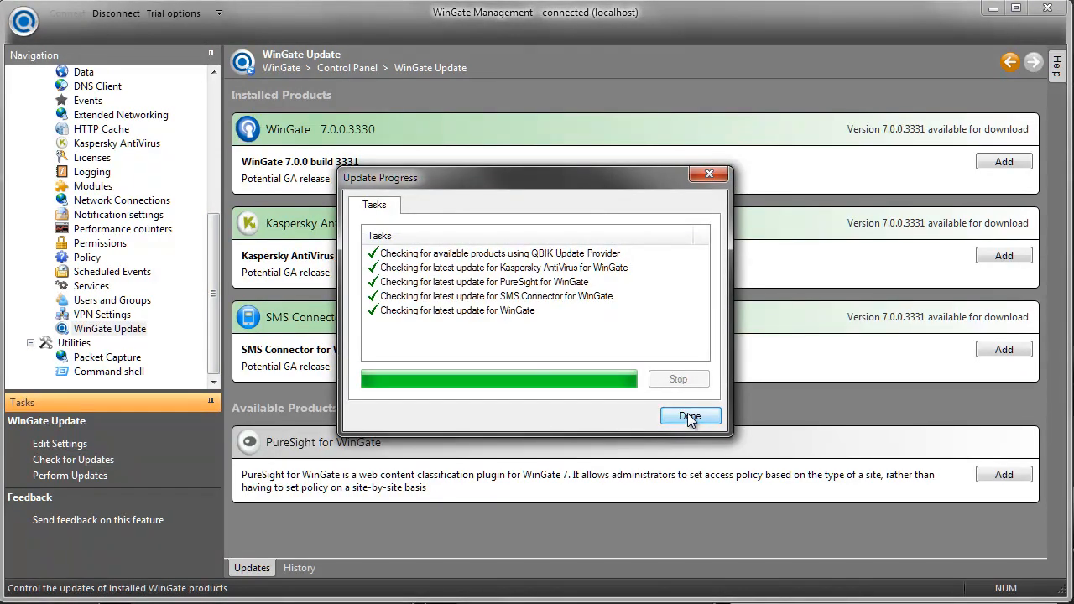
# - Dismiss the lost-connection message and complete the PureSight for WinGate installer with Next and Finish
pyautogui.click(690, 416)
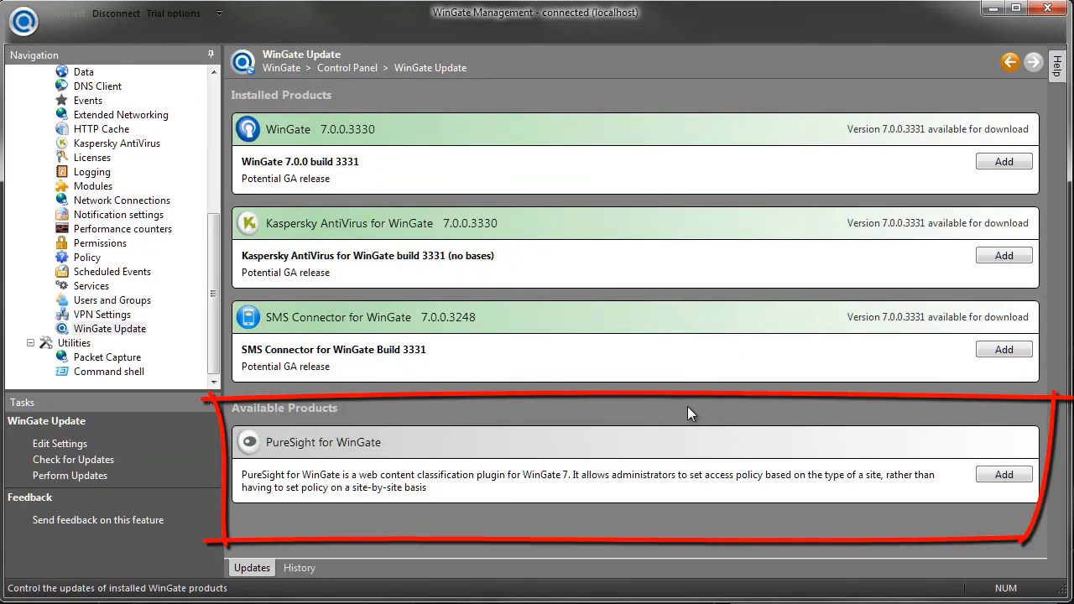
pyautogui.click(1004, 473)
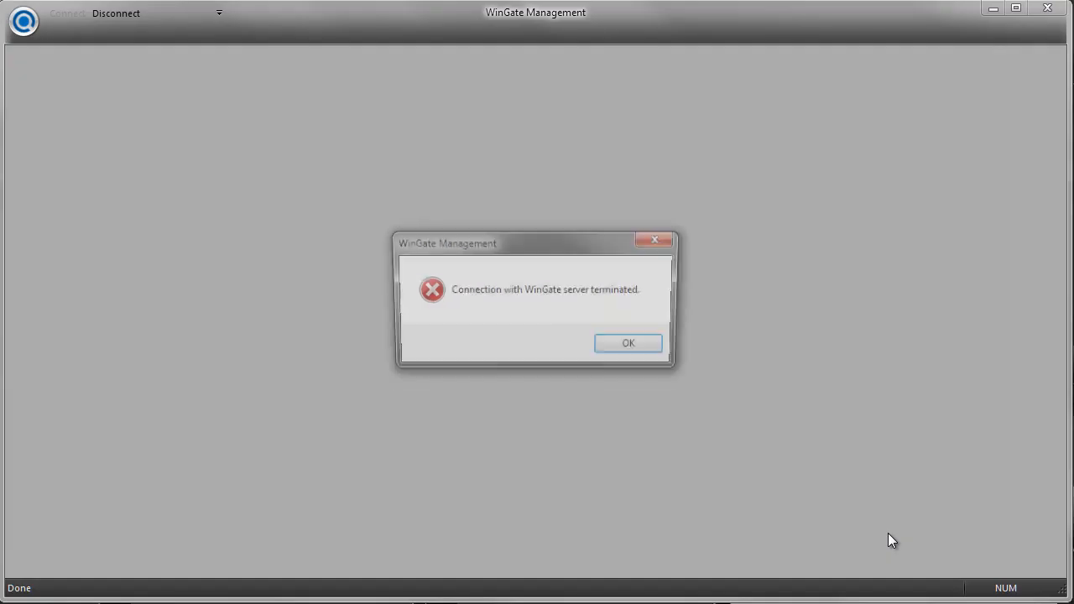
pyautogui.click(627, 343)
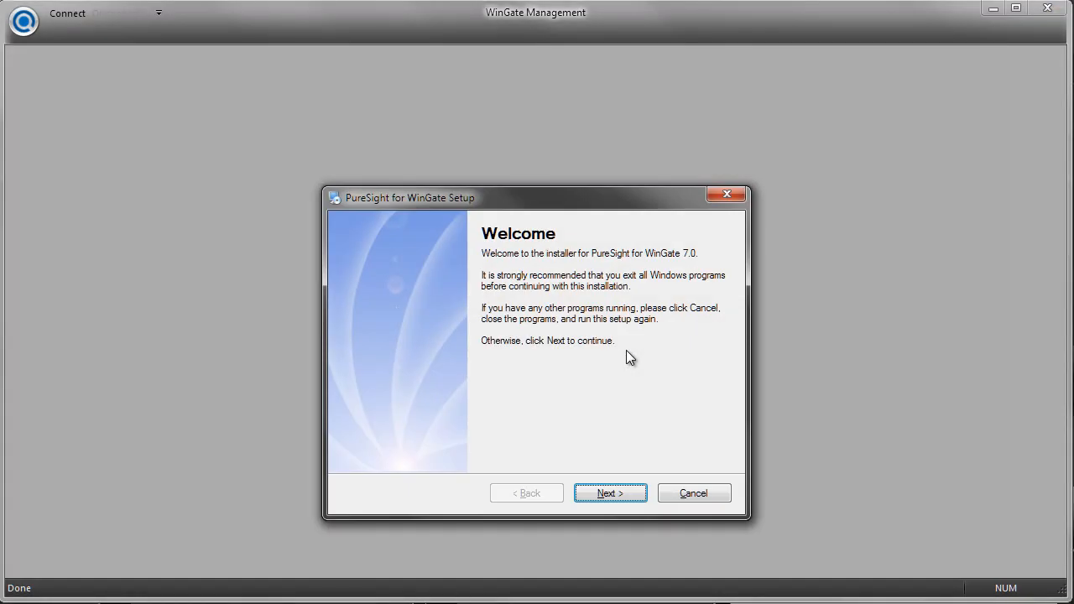
pyautogui.click(611, 494)
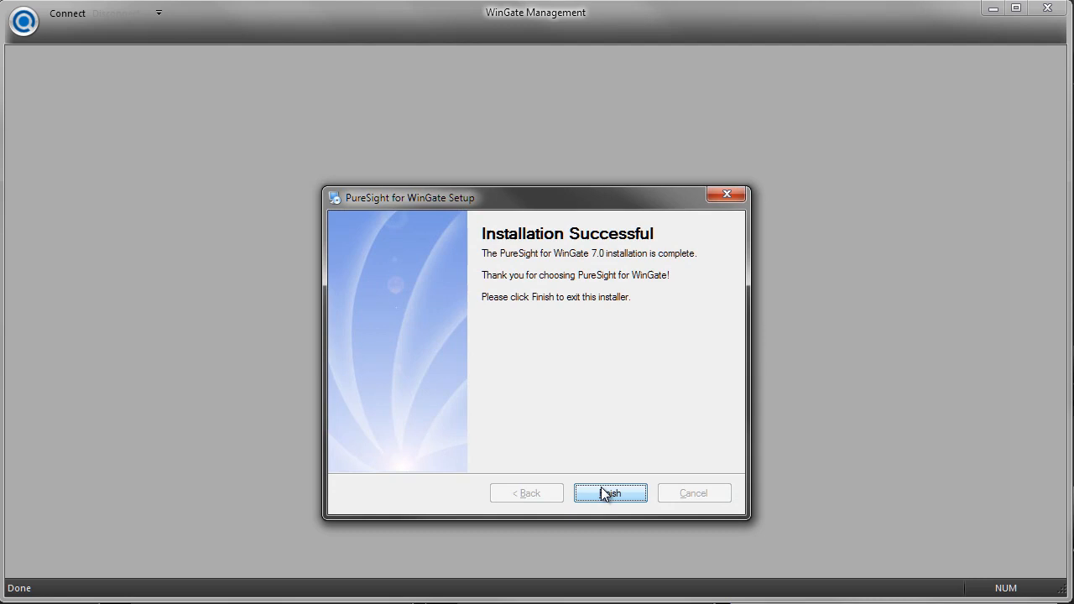
pyautogui.click(611, 493)
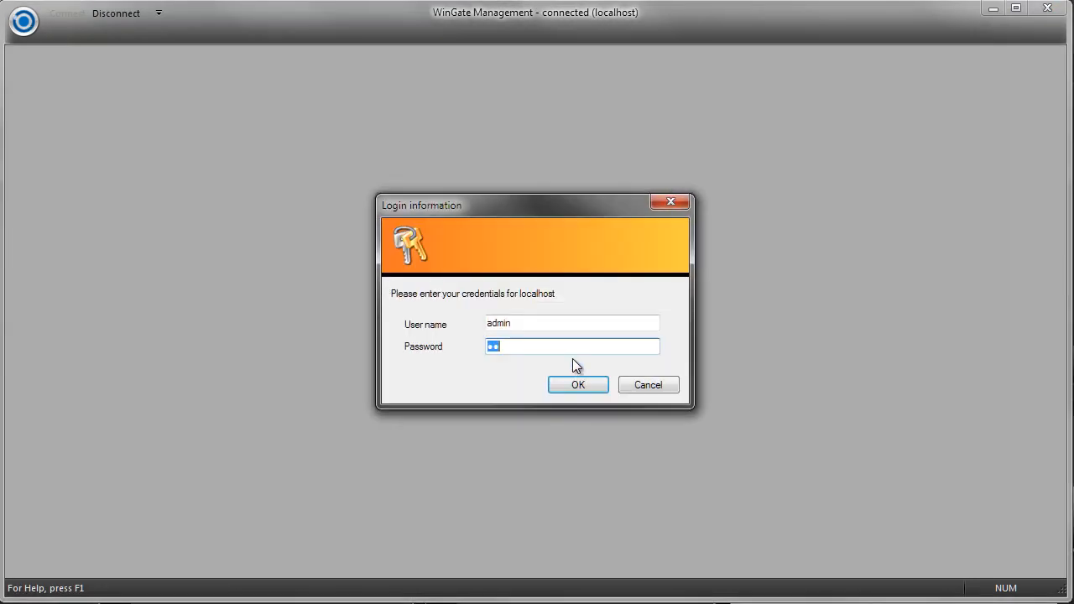
# - Log in to the local WinGate server and acknowledge that PureSight requires a license
pyautogui.click(577, 384)
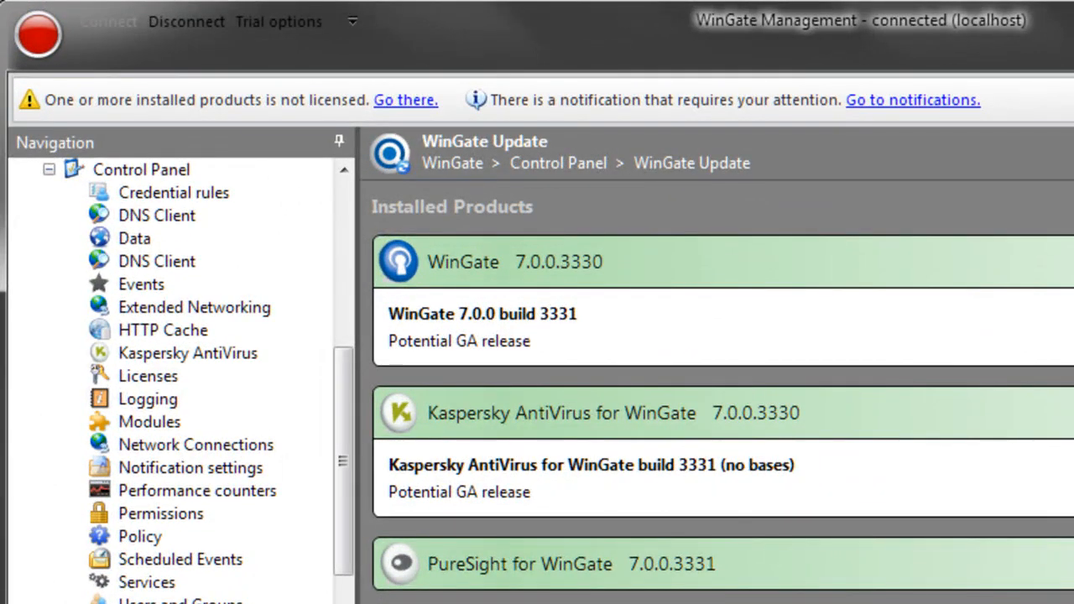
pyautogui.click(406, 101)
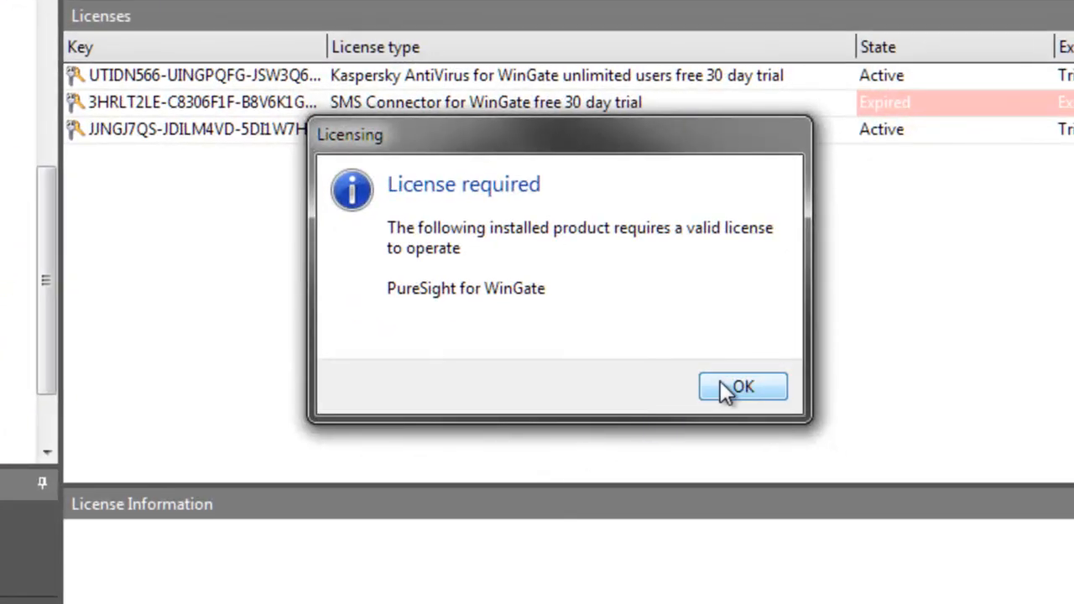
pyautogui.click(742, 386)
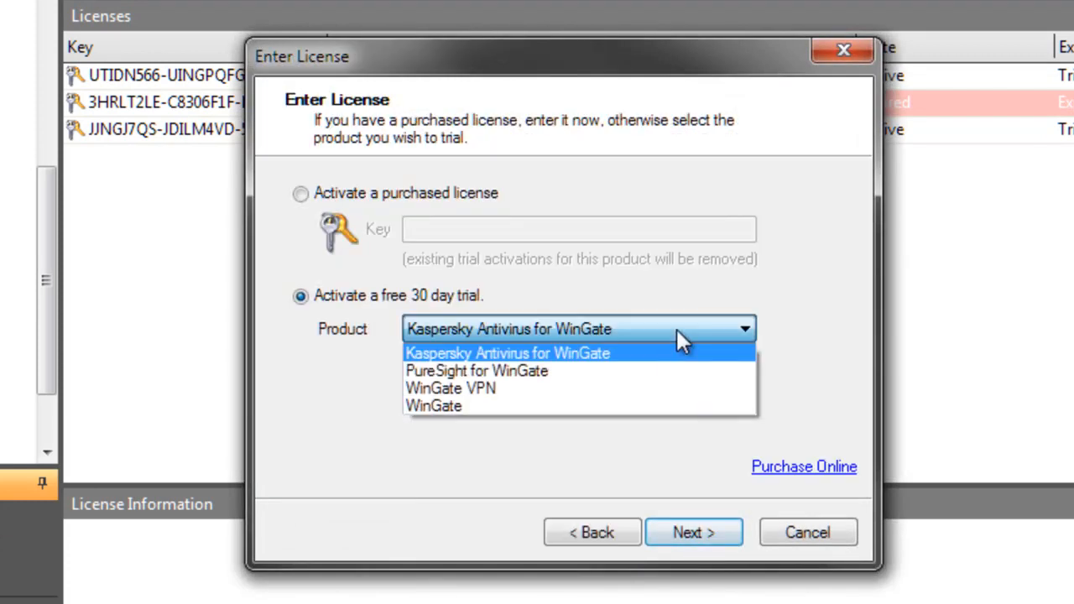
# - Activate a free 30-day PureSight trial license and restart WinGate to apply it
pyautogui.click(693, 532)
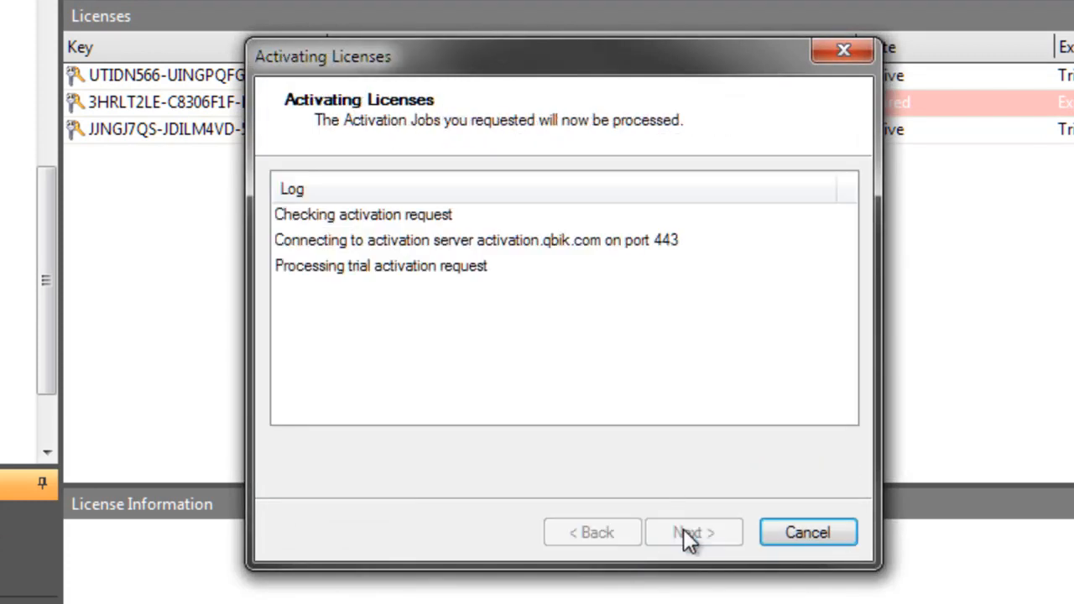
pyautogui.click(693, 532)
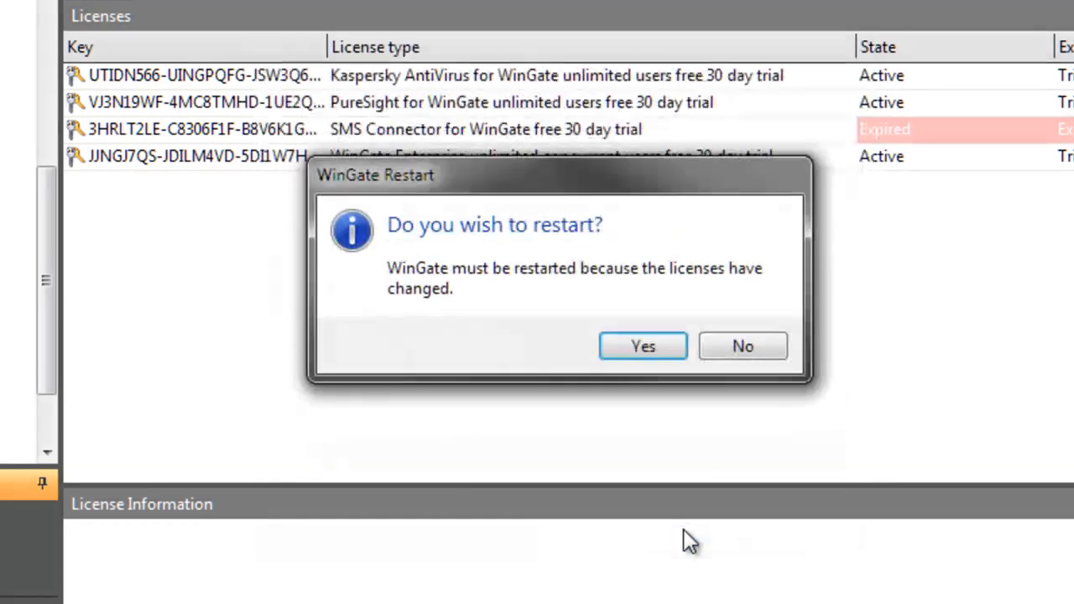
pyautogui.click(642, 346)
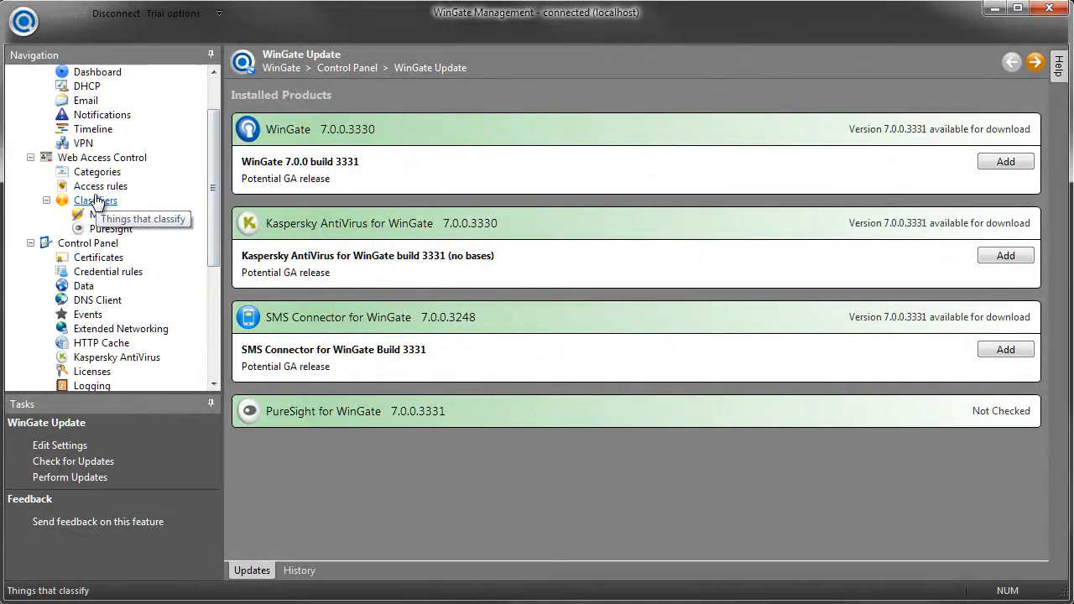
# - Browse the PureSight-provided categories under Classifiers, then return to the access rules list
pyautogui.click(94, 201)
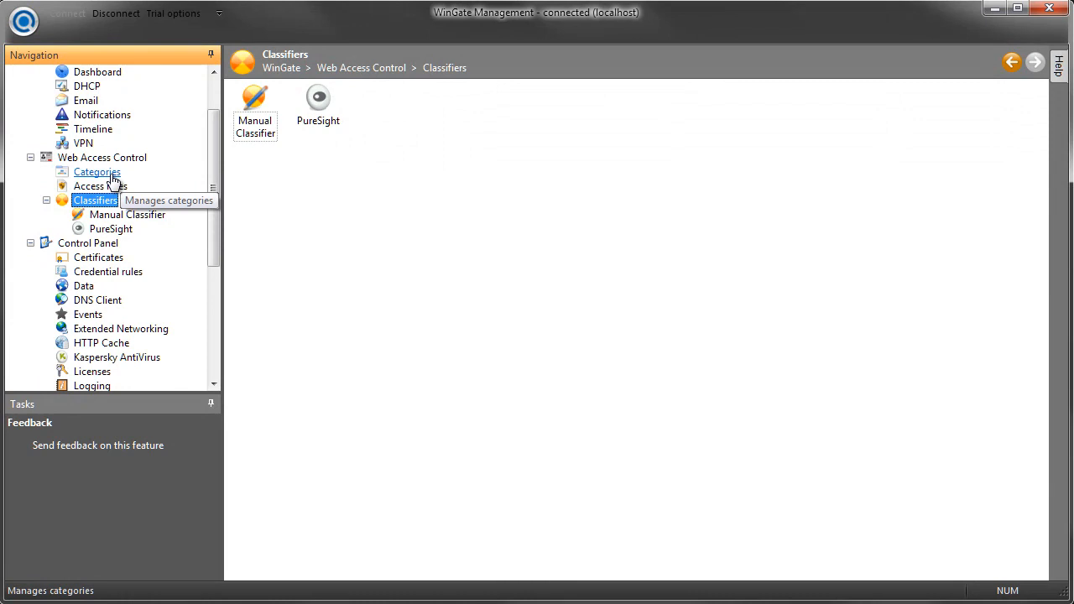
pyautogui.click(98, 171)
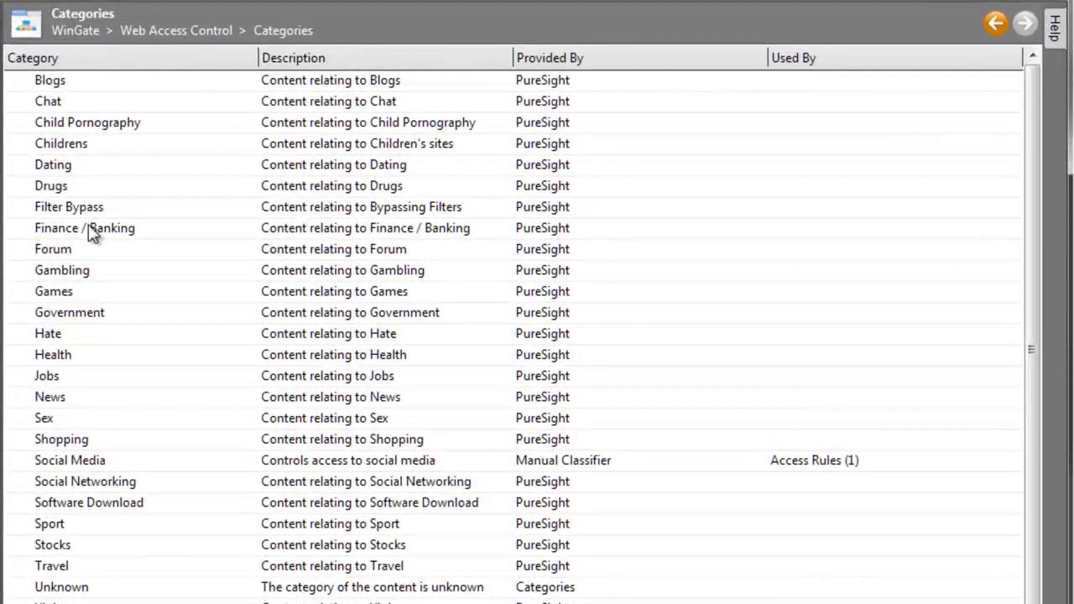
pyautogui.click(71, 460)
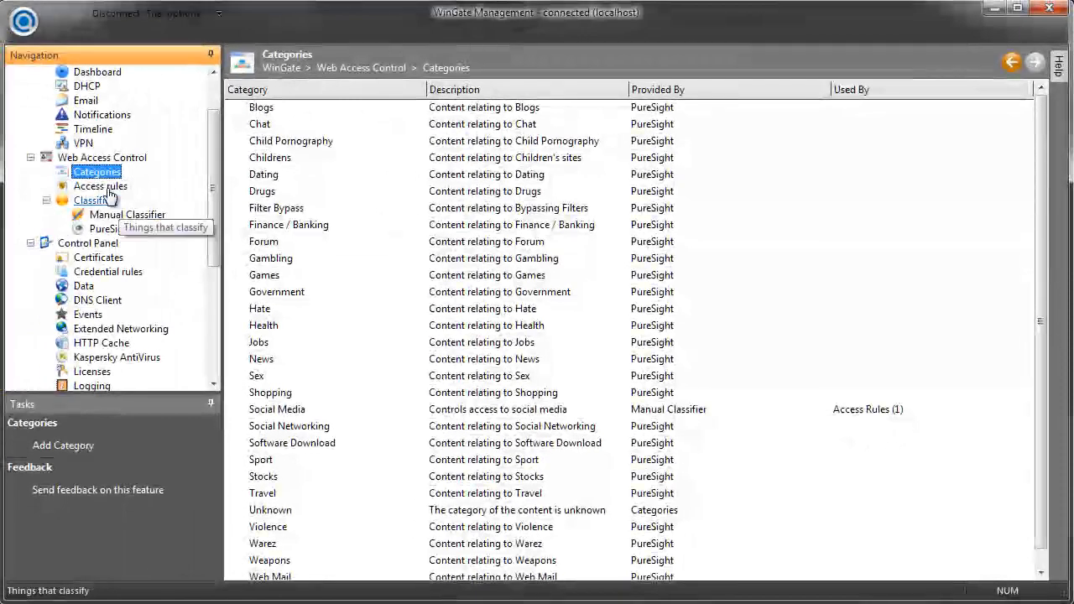
pyautogui.click(101, 185)
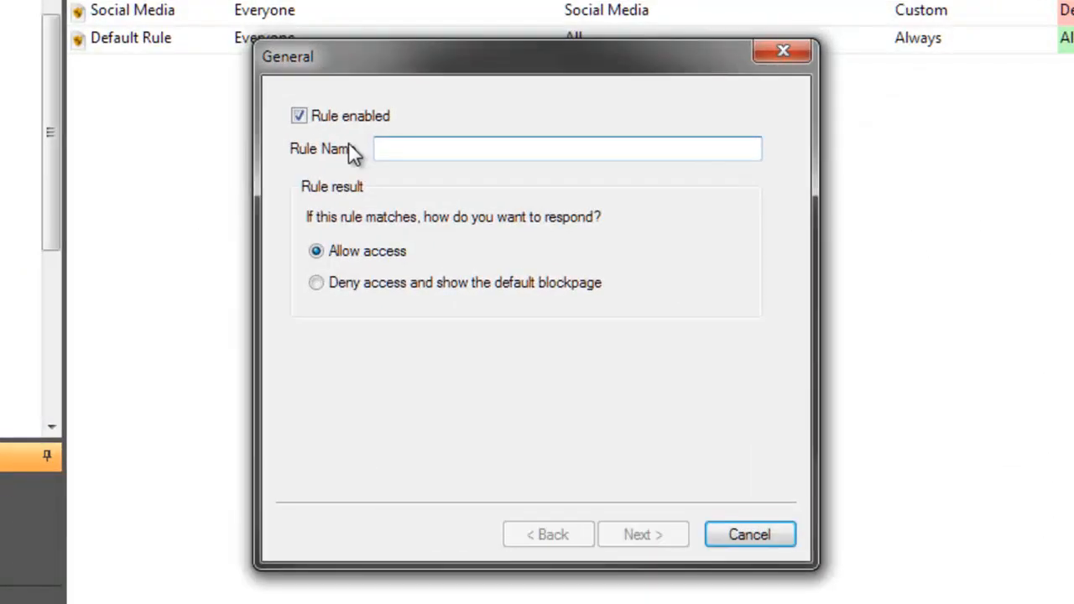
# - Create a Webmail rule denying the Web Mail category for everyone, always in effect
pyautogui.click(641, 534)
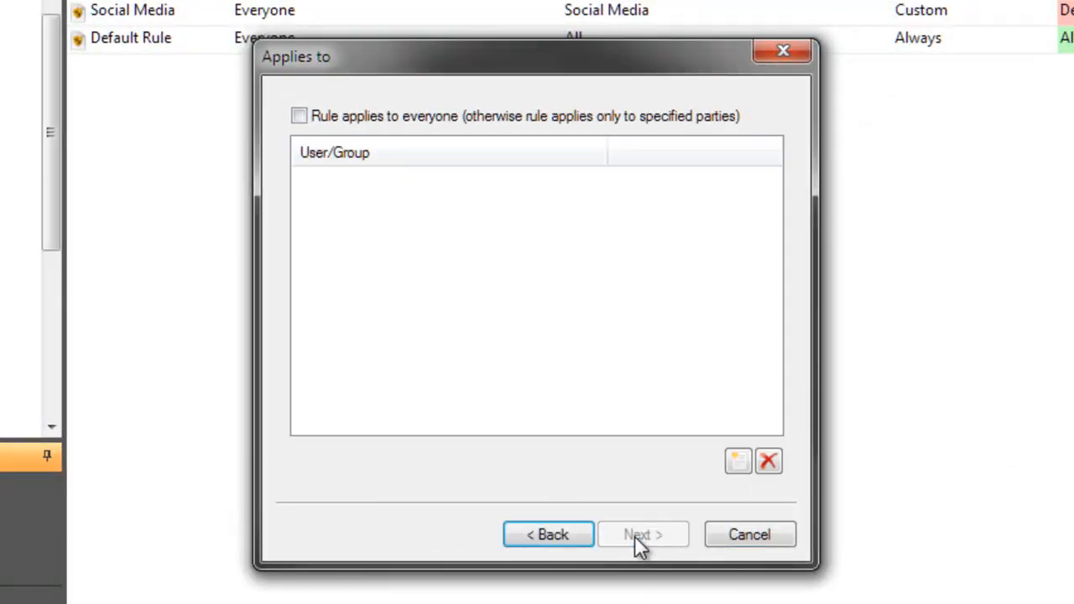
pyautogui.click(643, 534)
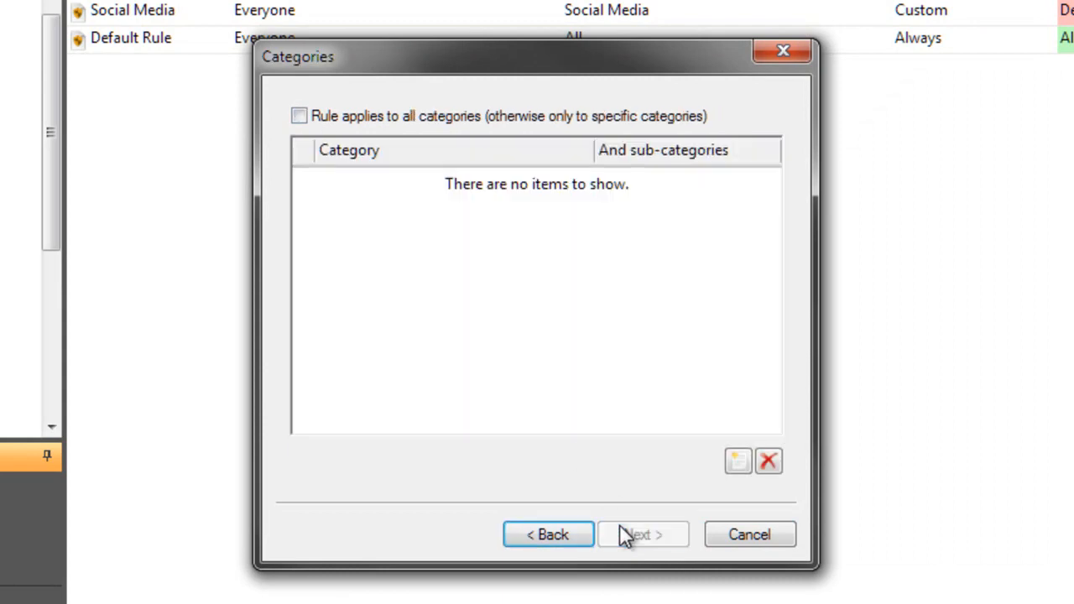
pyautogui.click(738, 460)
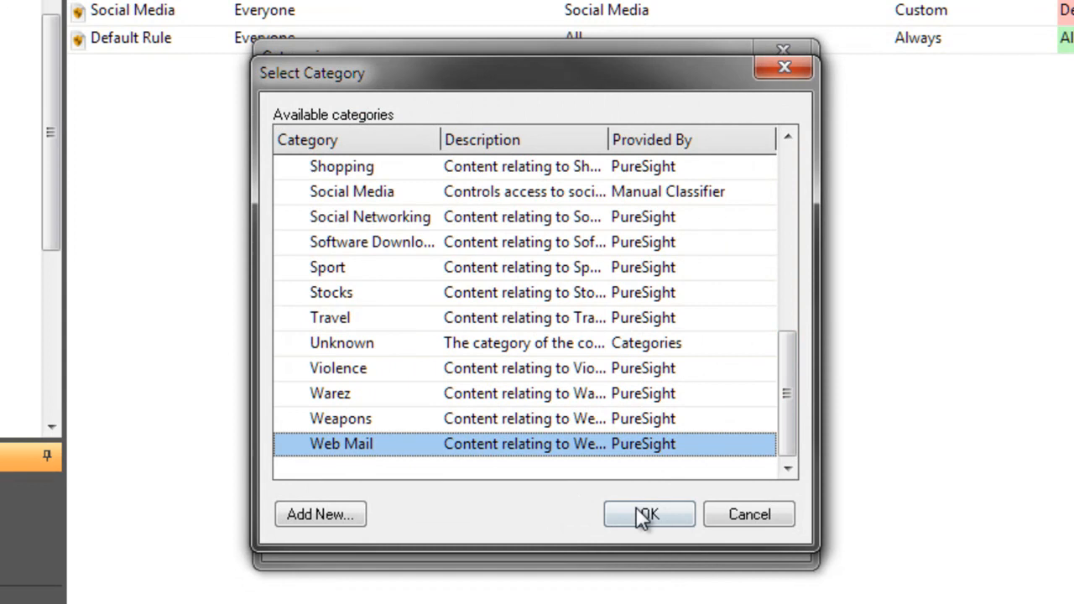
pyautogui.click(647, 514)
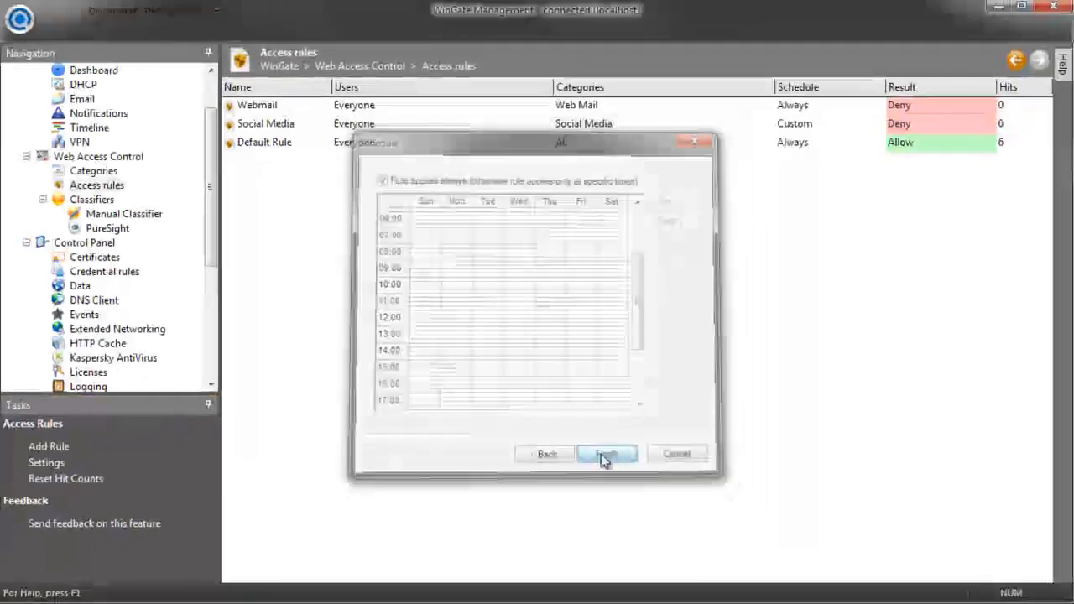
pyautogui.click(606, 453)
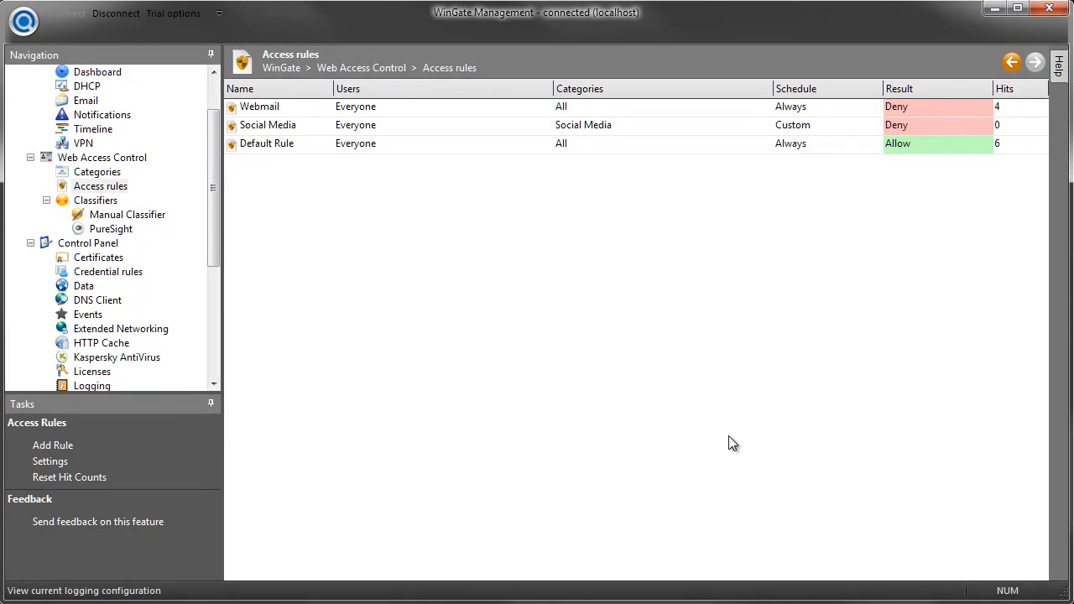
pyautogui.moveTo(611, 369)
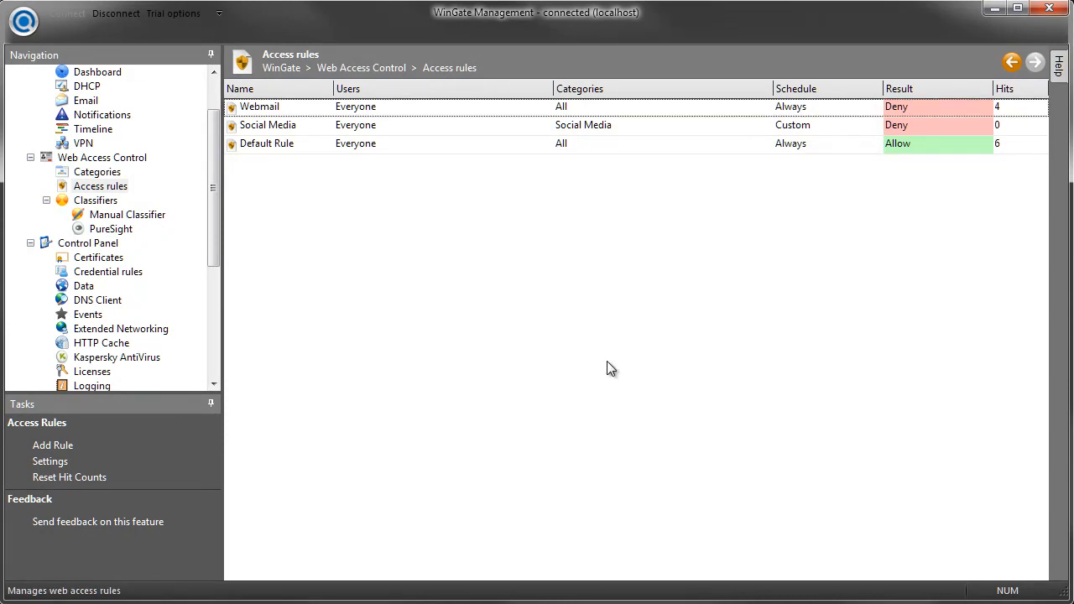
pyautogui.doubleClick(268, 124)
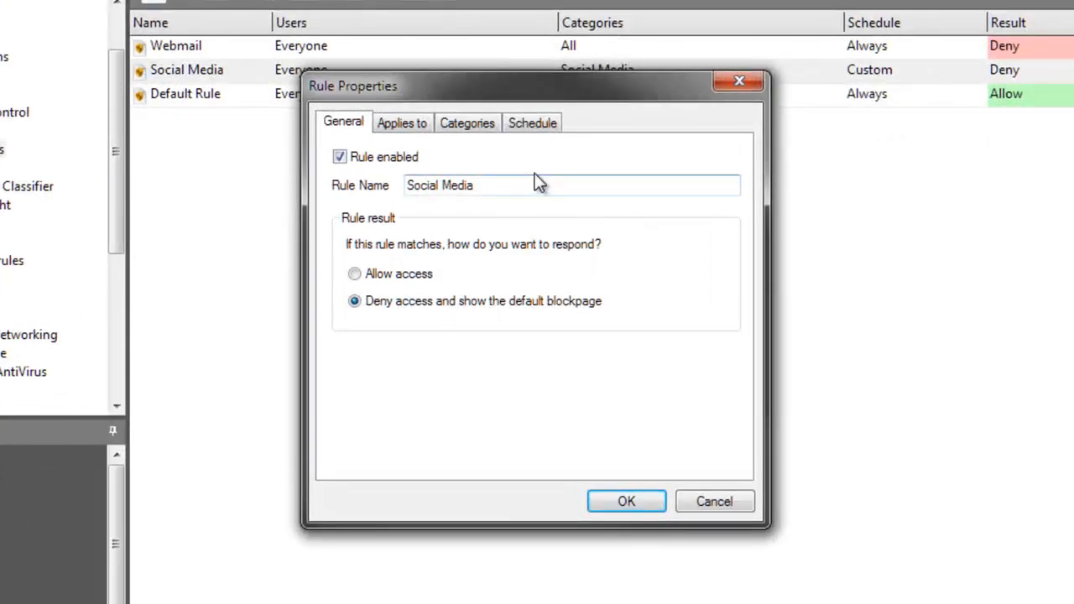
# - Rename the Social Media rule to 'Restricted sites'
pyautogui.write('Restr')
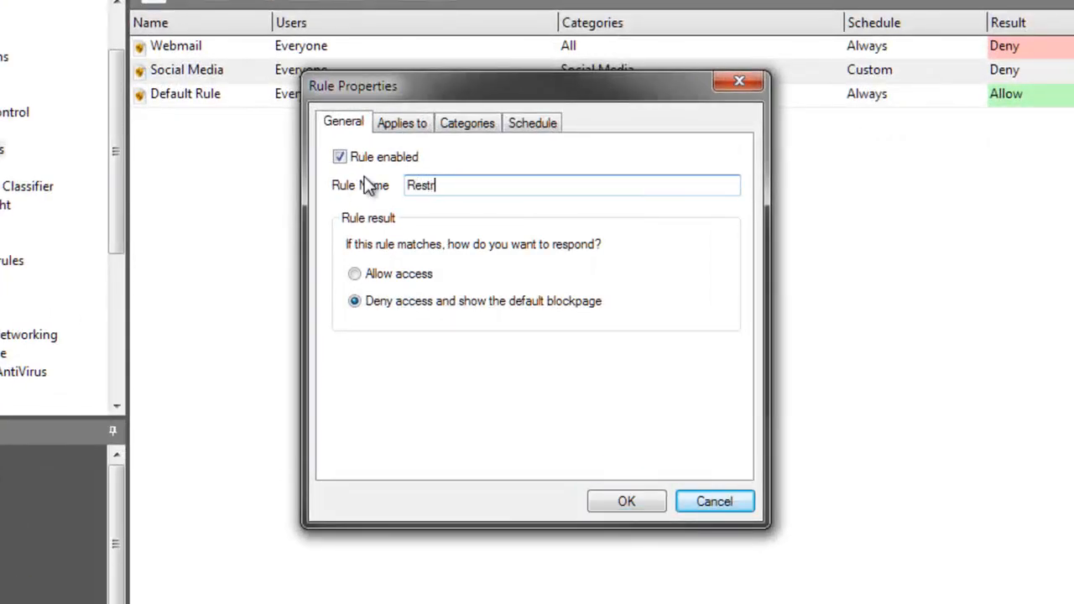
pyautogui.write('icted')
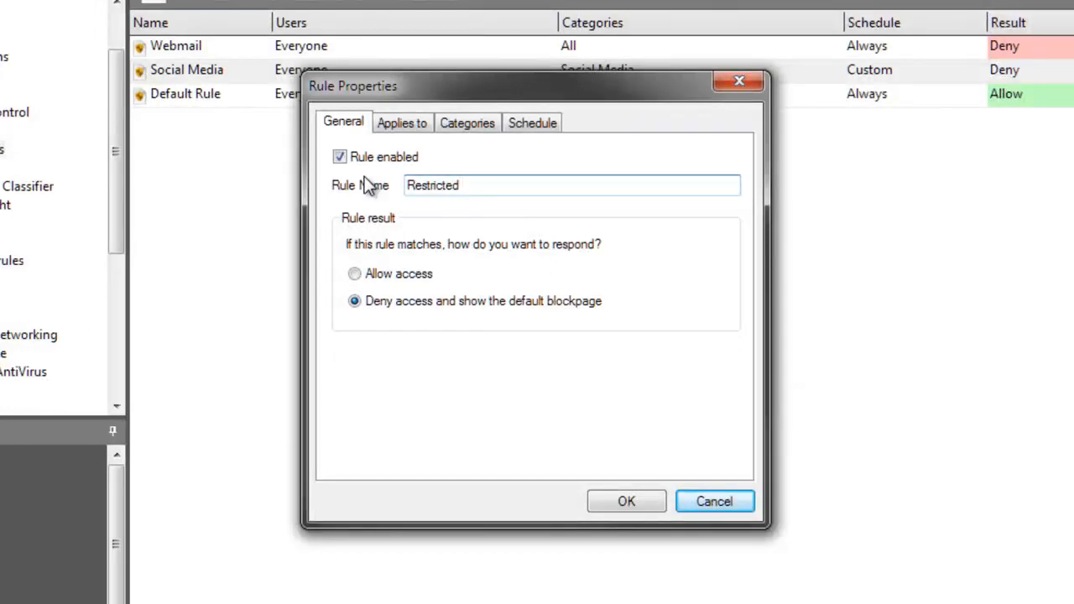
pyautogui.click(467, 123)
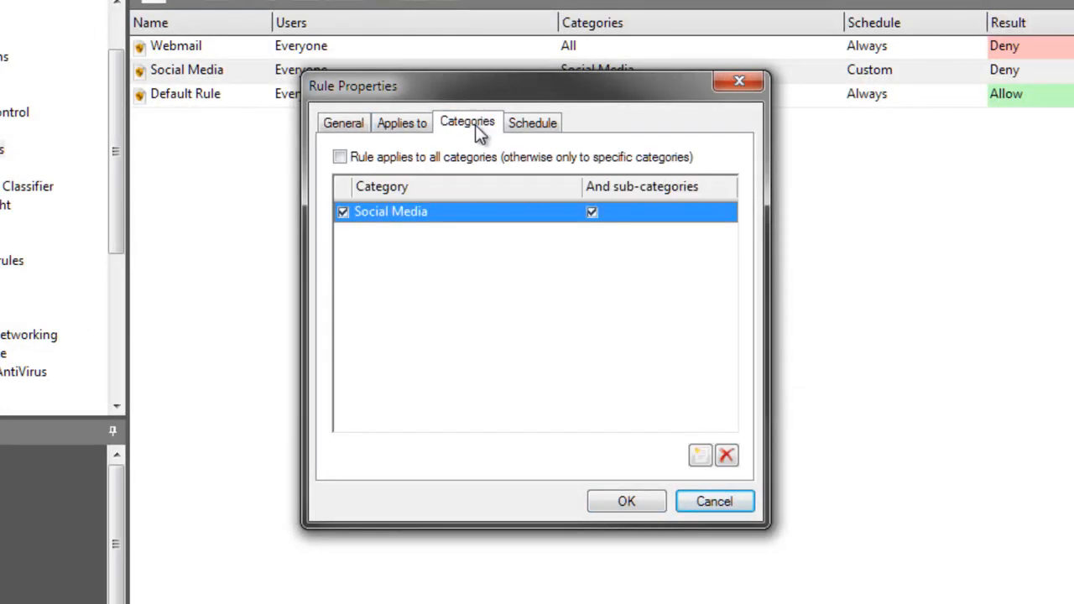
# - Add Chat, Dating, News, Shopping and Sport to the rule's denied categories and apply
pyautogui.click(698, 455)
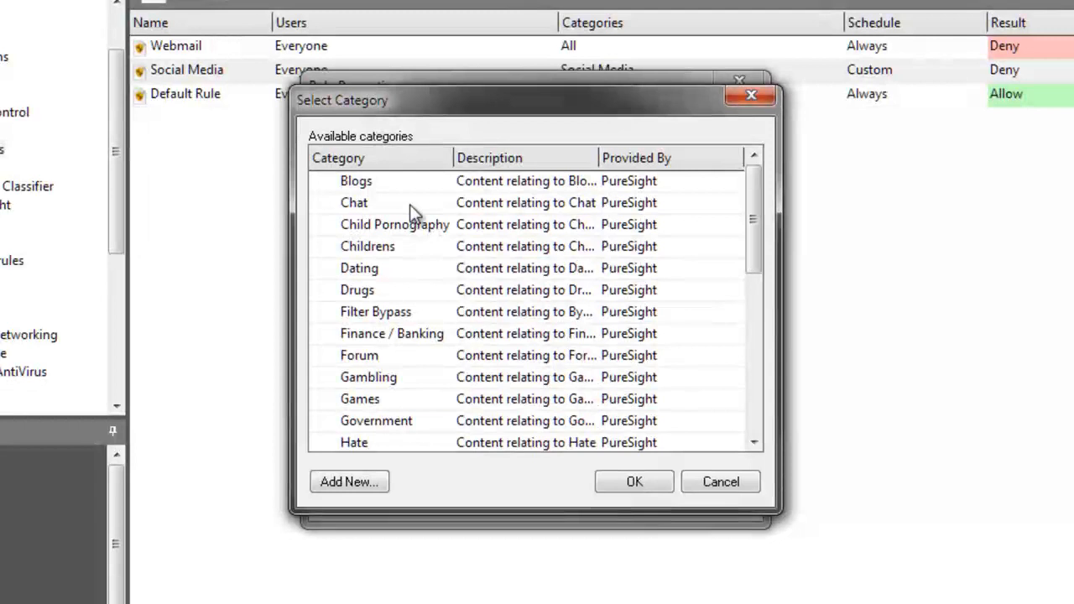
pyautogui.click(634, 482)
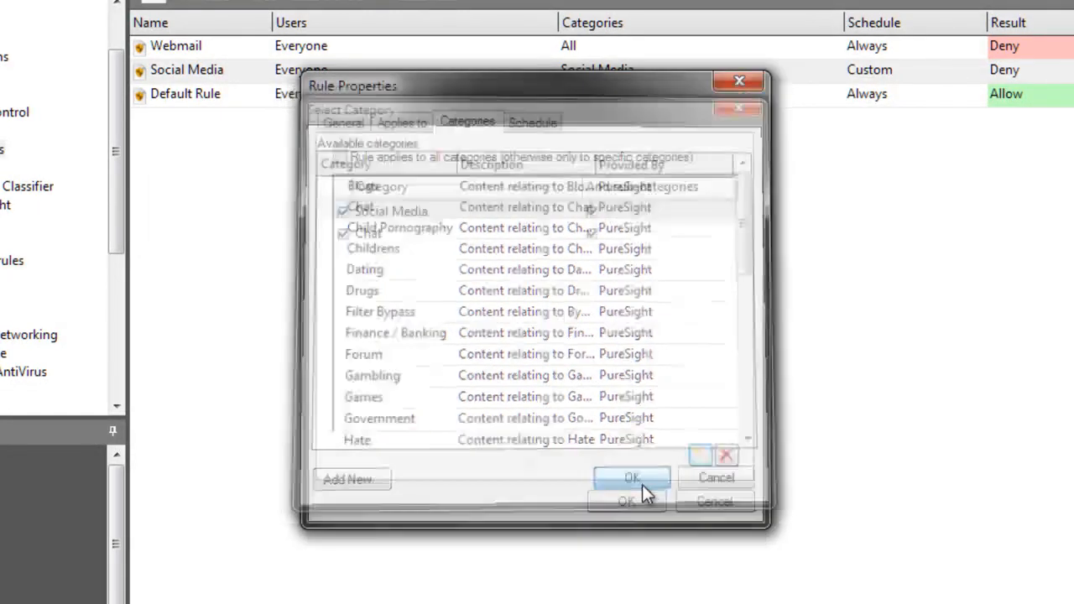
pyautogui.click(631, 477)
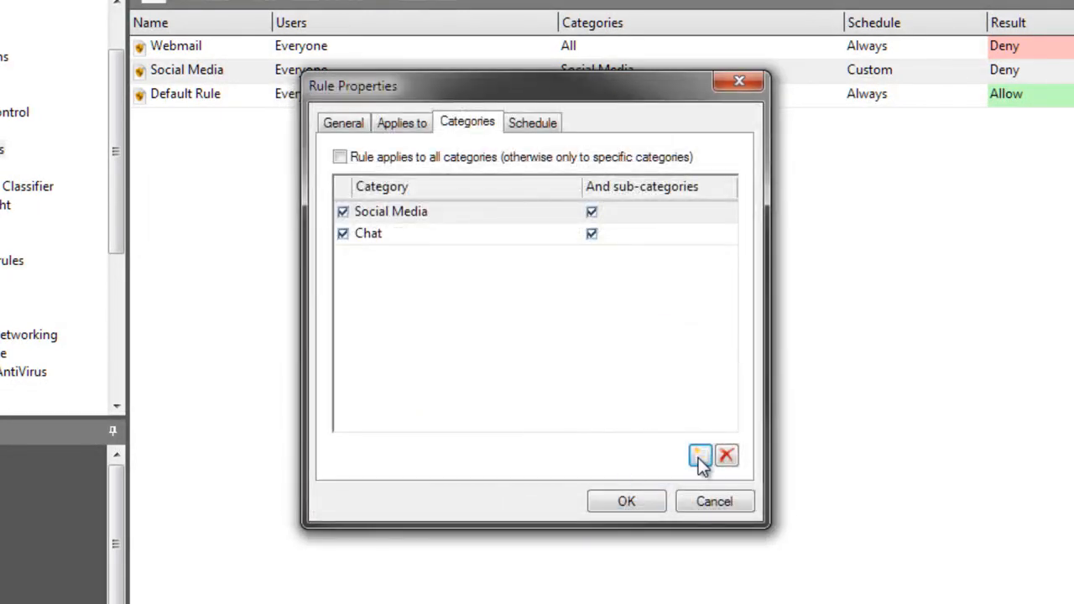
pyautogui.click(698, 456)
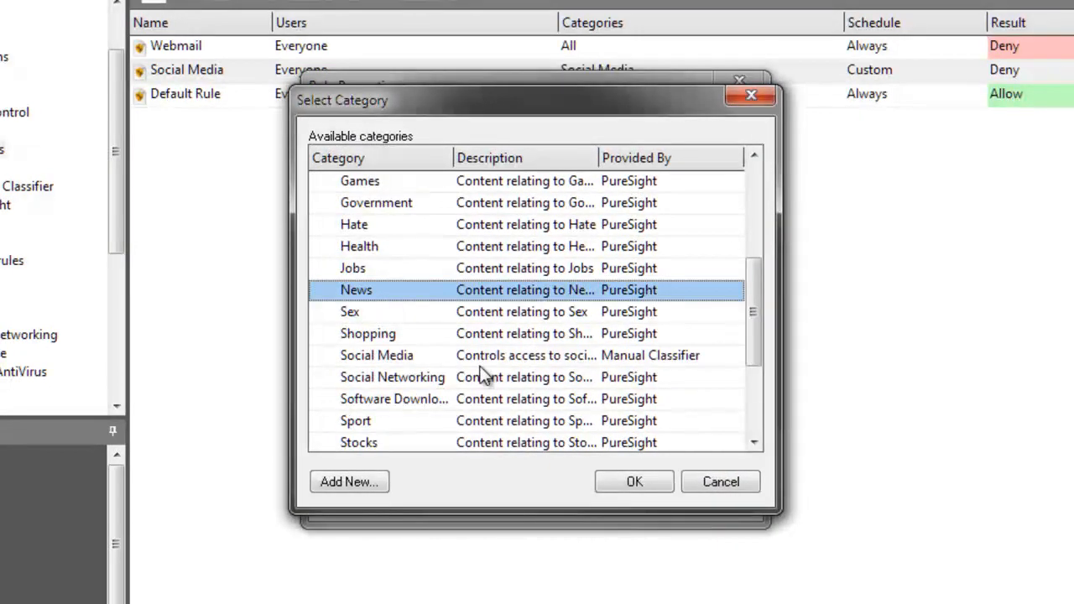
pyautogui.scroll(3)
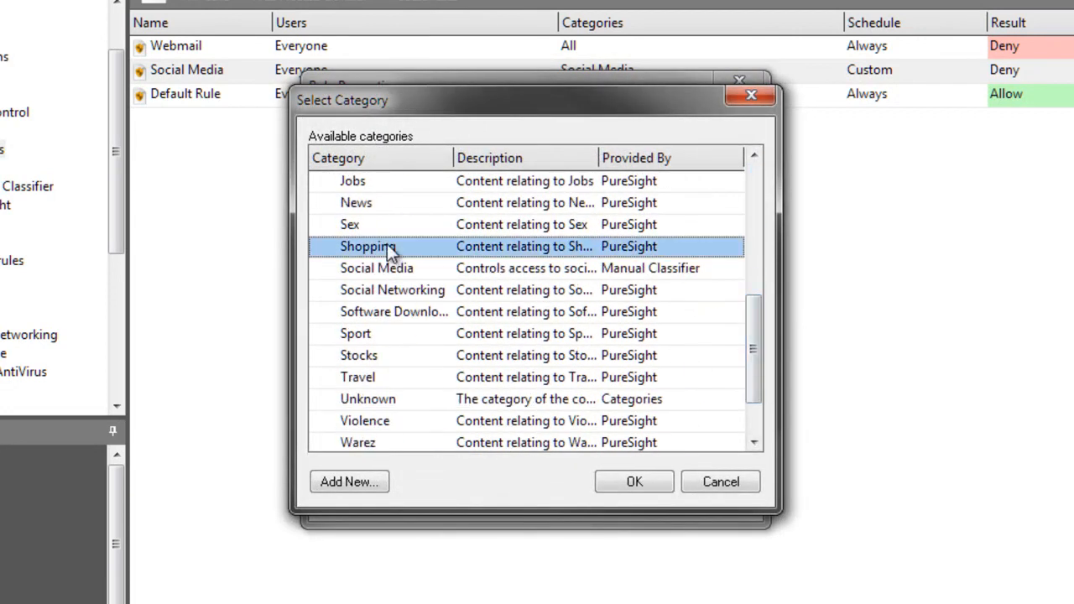
pyautogui.scroll(3)
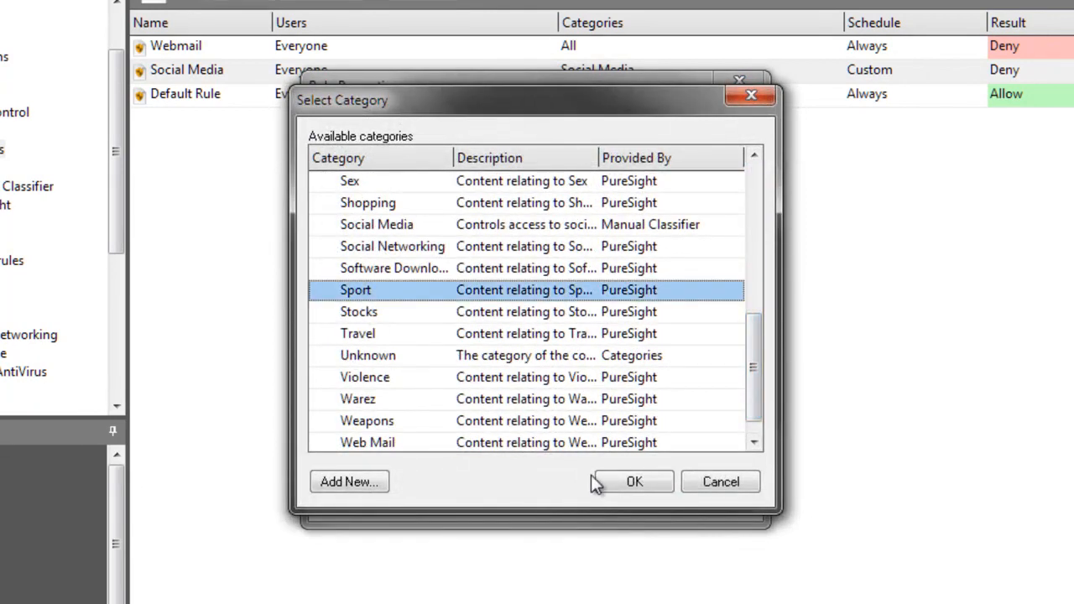
pyautogui.click(634, 480)
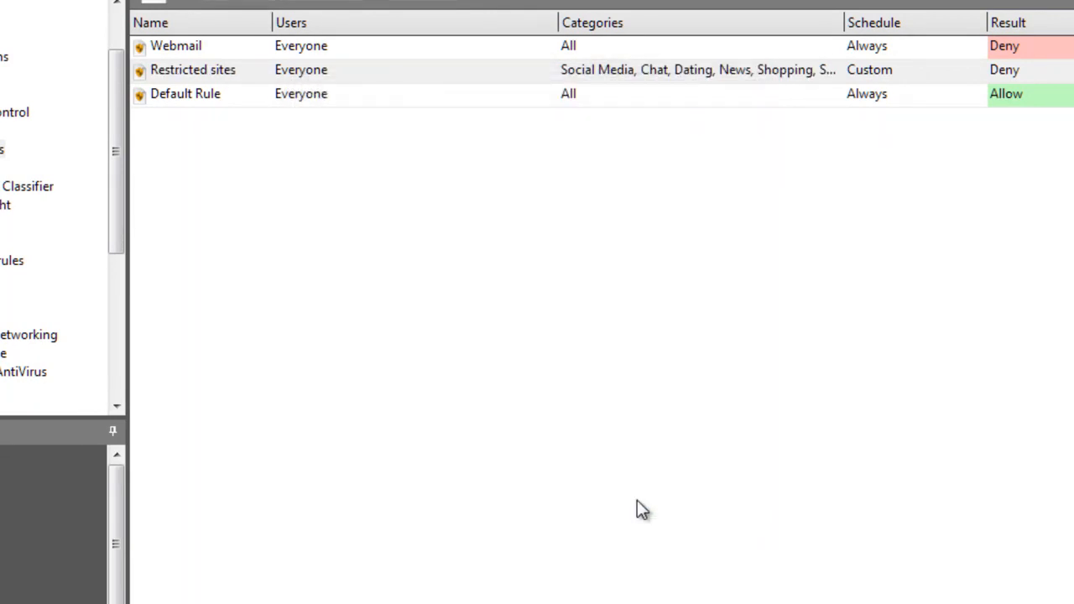